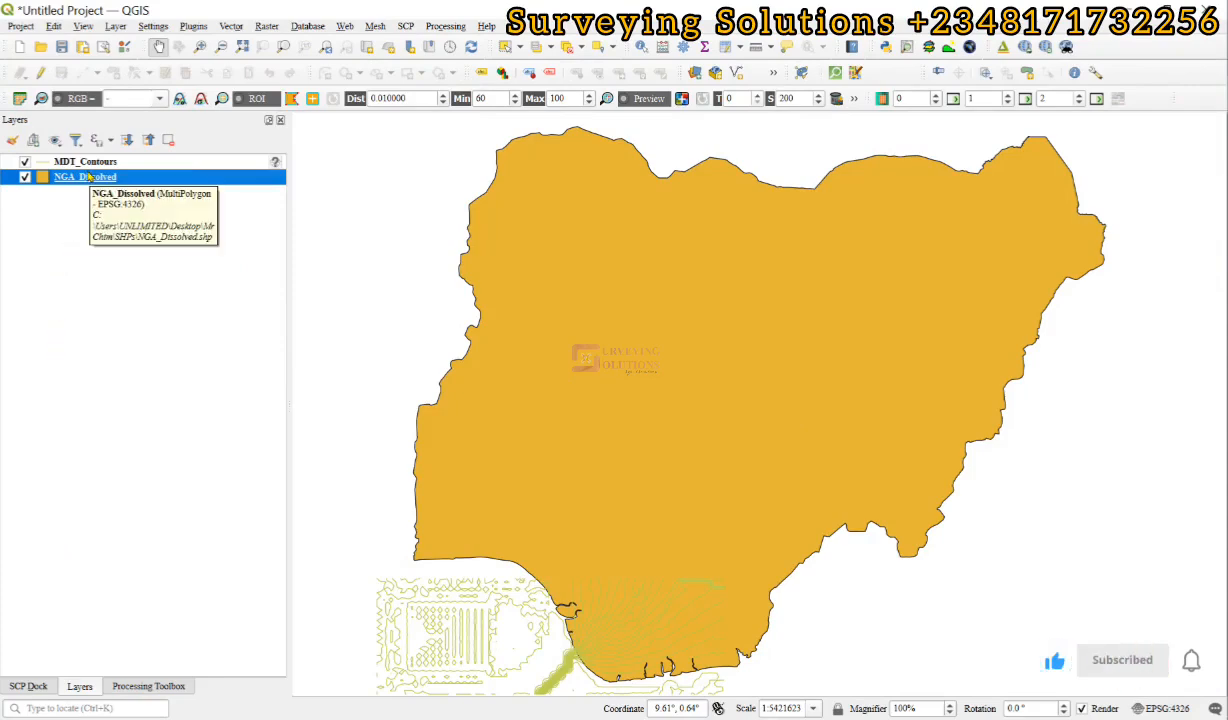
# Step: Restyle NGA_Dissolved as a red Simple Line outline, width 0.5, replacing the solid fill
pyautogui.doubleClick(84, 177)
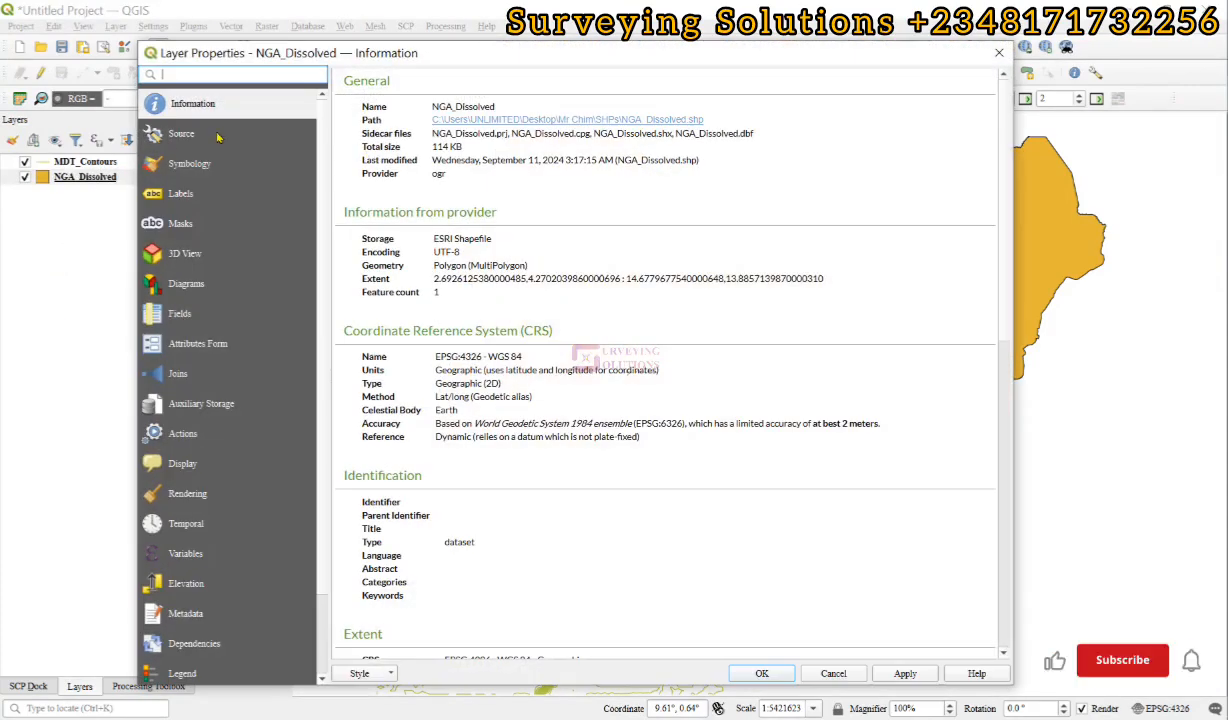
pyautogui.click(191, 163)
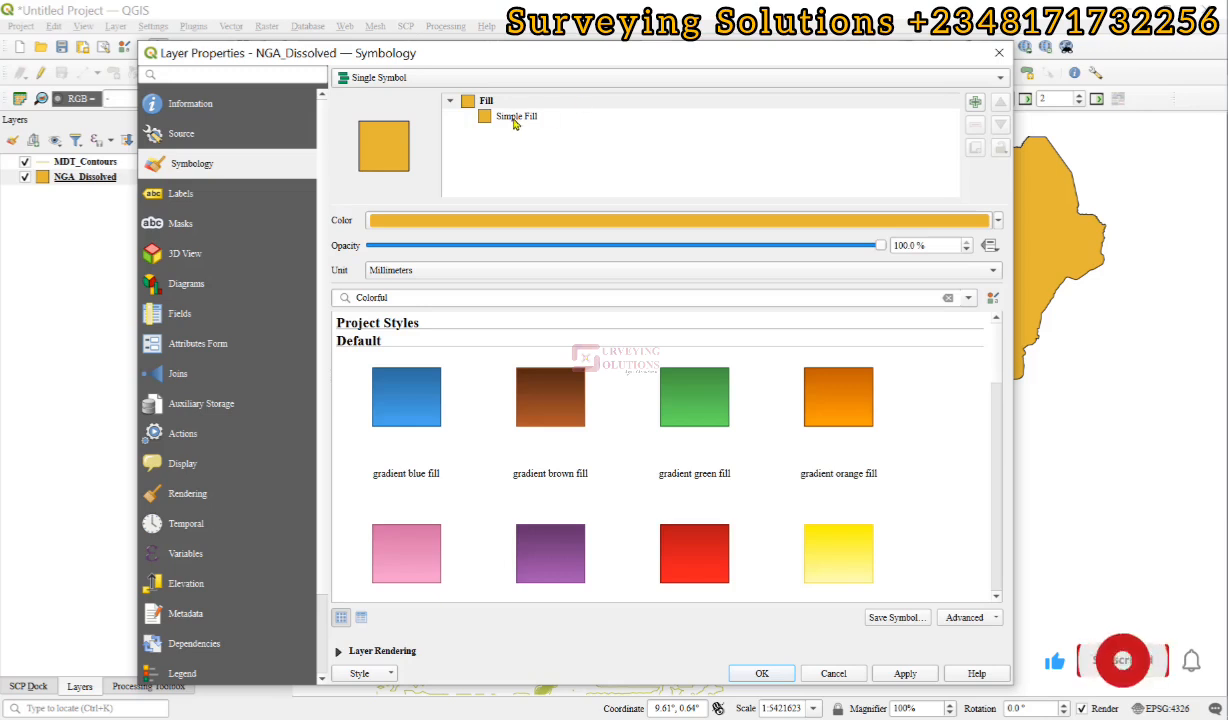
pyautogui.click(514, 116)
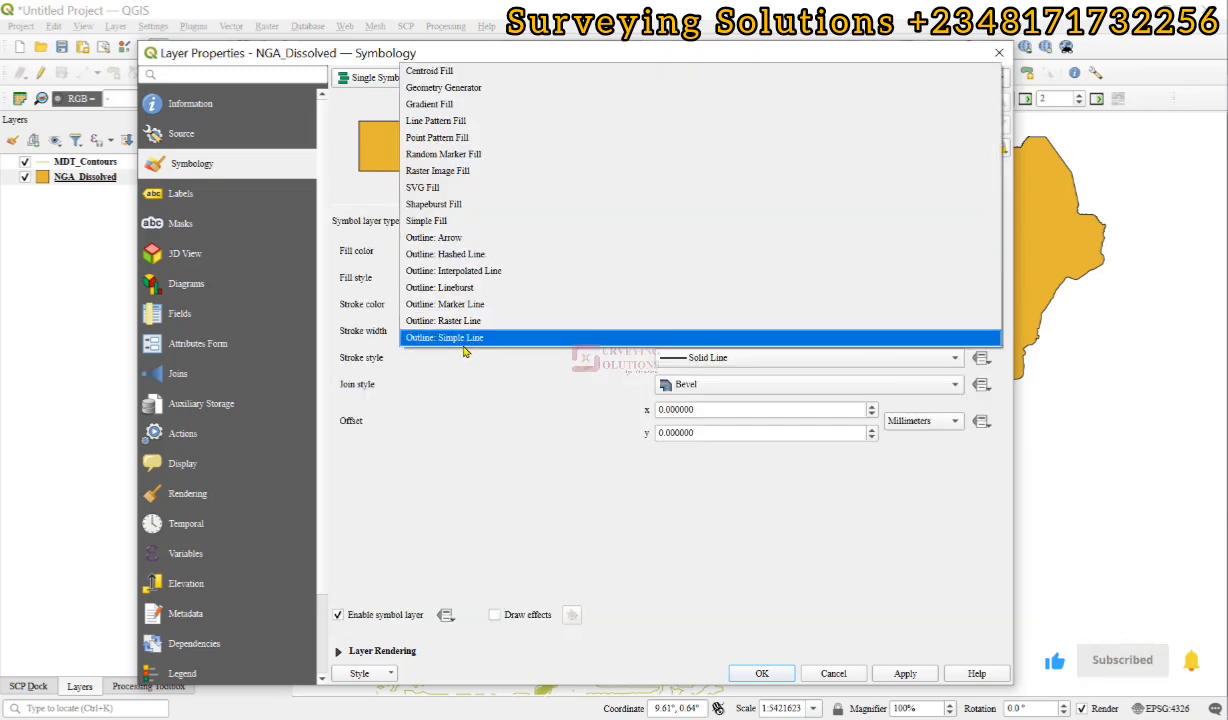
pyautogui.click(444, 337)
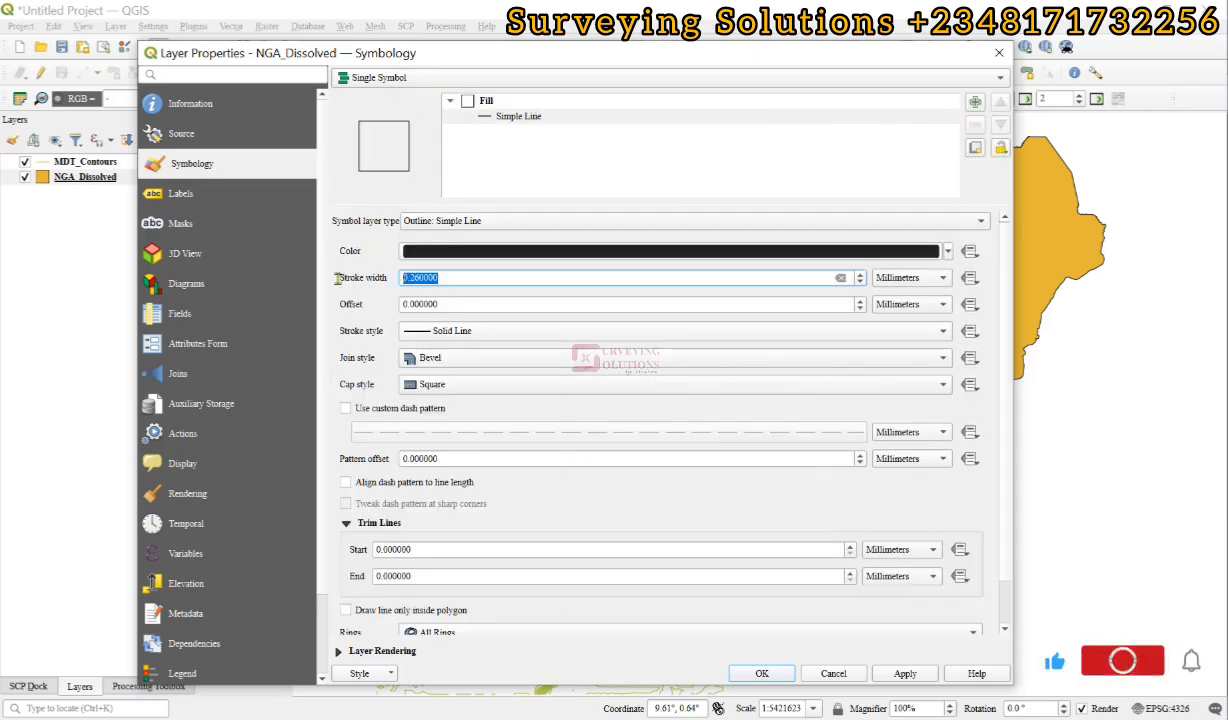
pyautogui.write('.5')
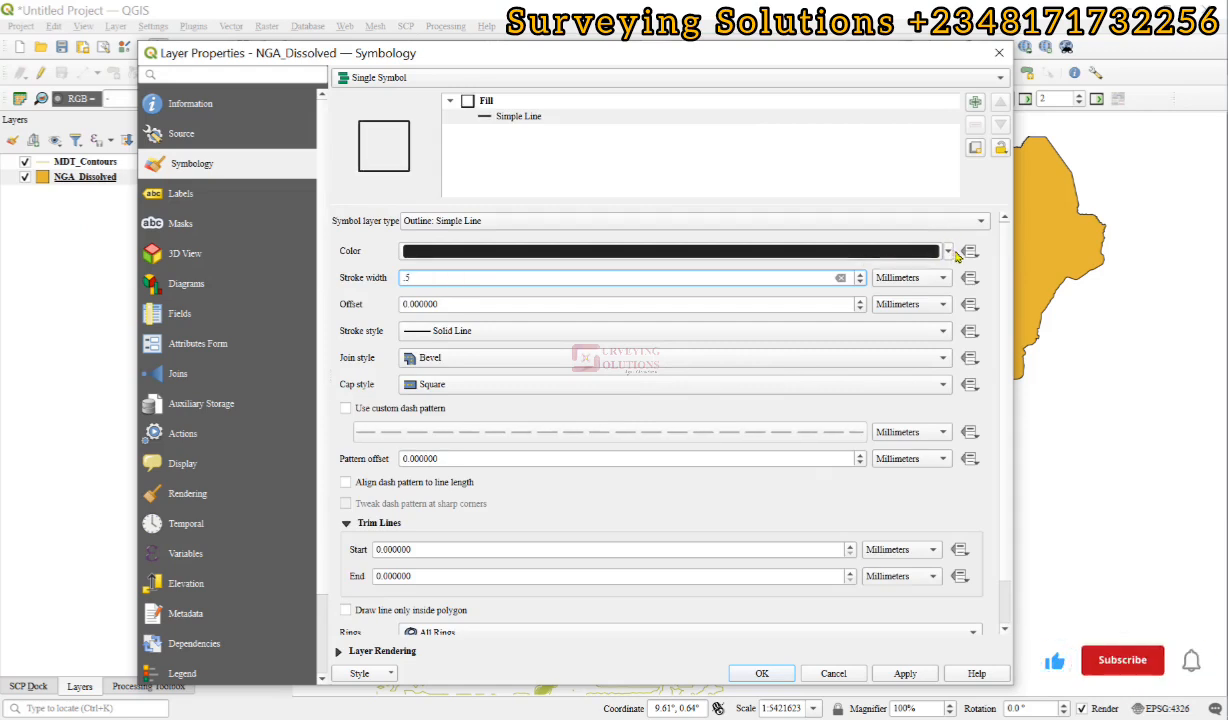
pyautogui.click(949, 251)
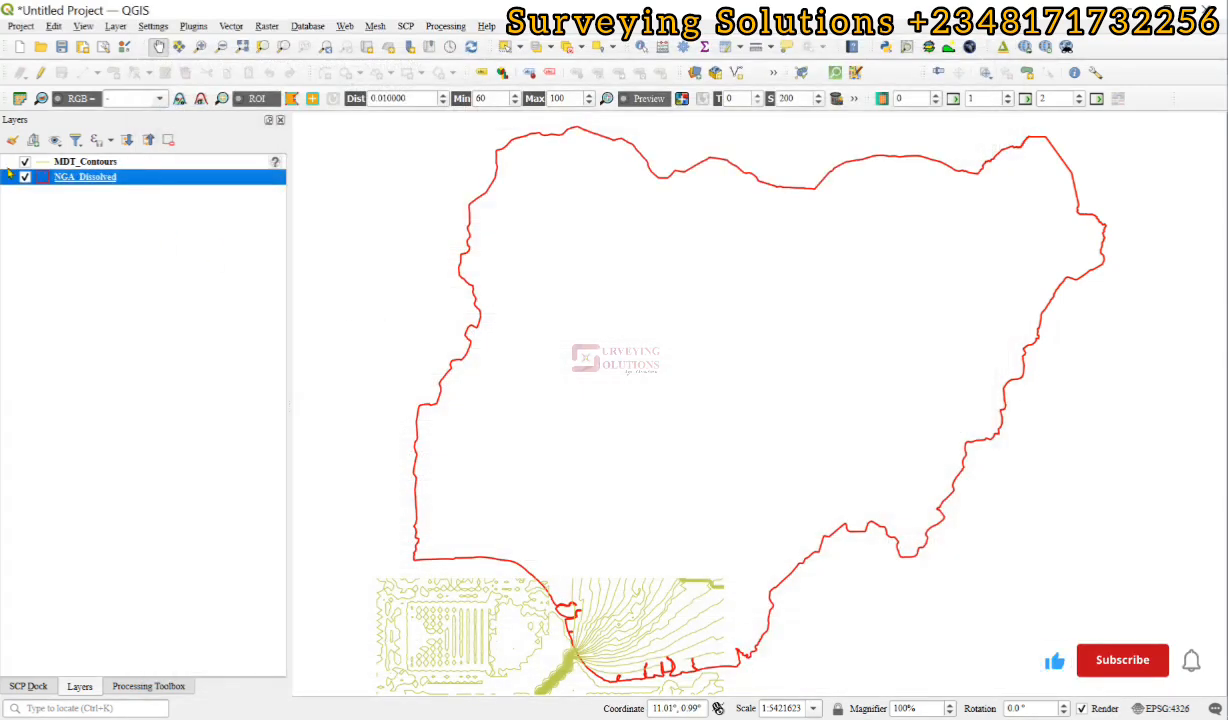
# Step: Zoom to MDT_Contours and assign it the WGS 84 (EPSG:4326) coordinate system
pyautogui.rightClick(84, 161)
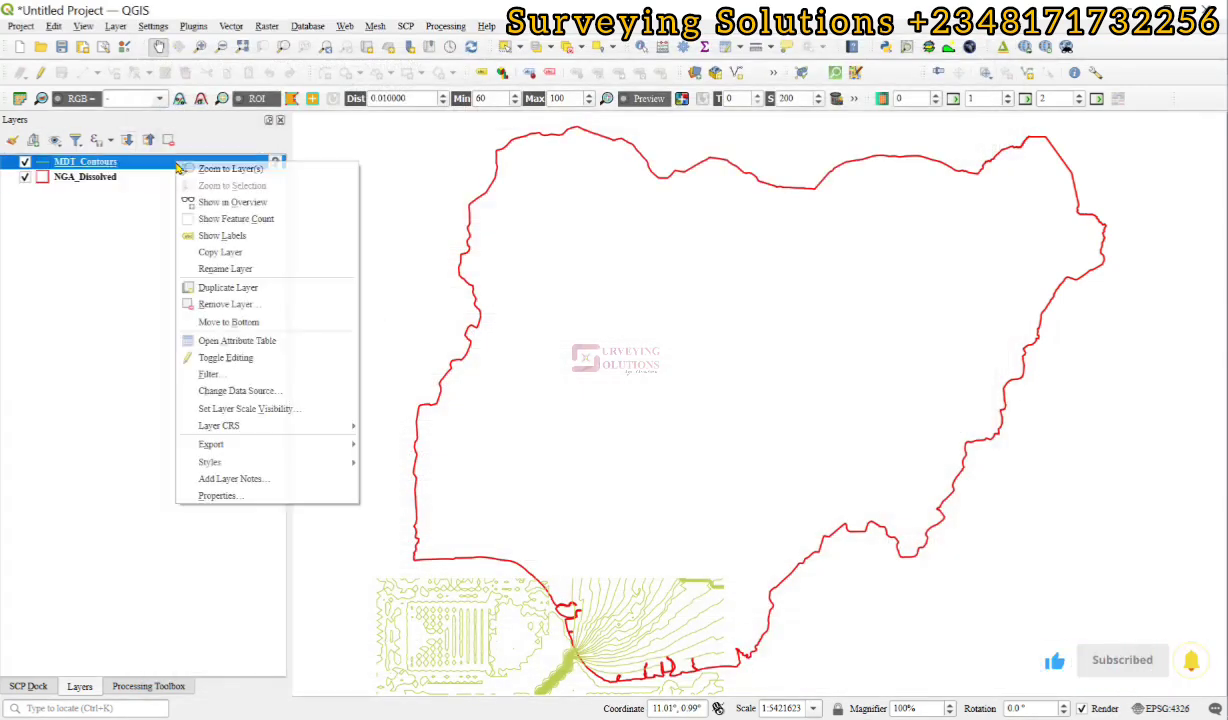
pyautogui.click(231, 168)
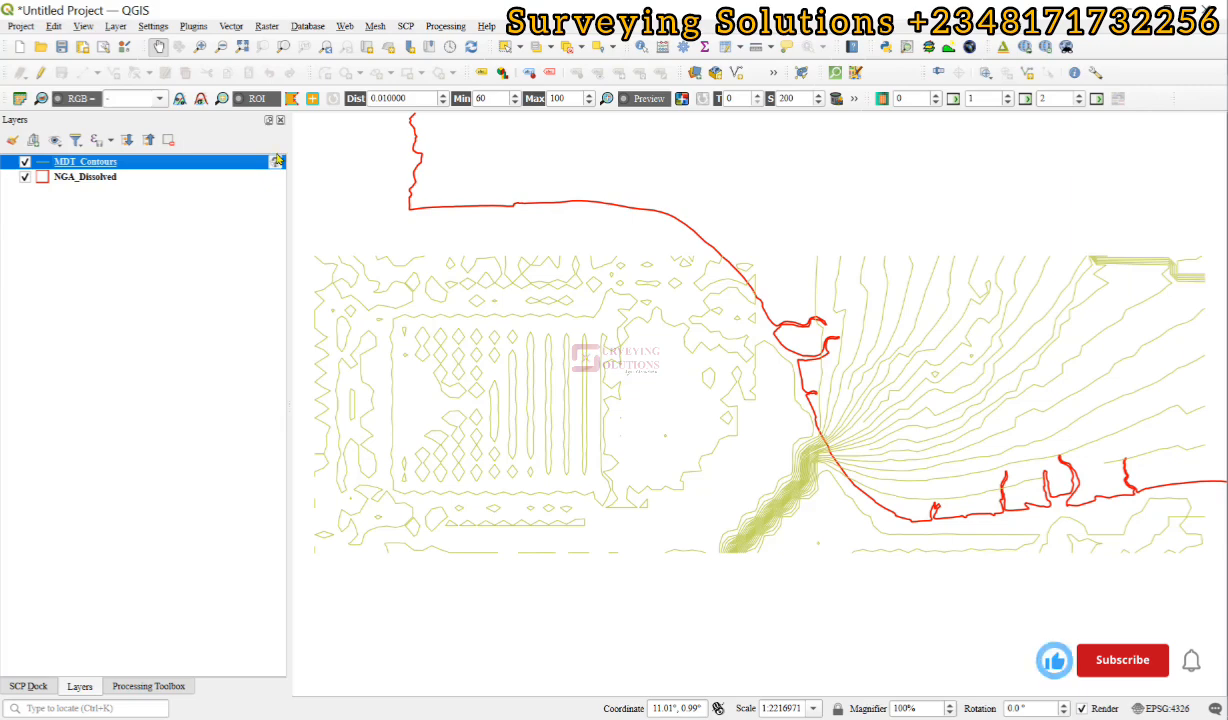
pyautogui.click(1123, 659)
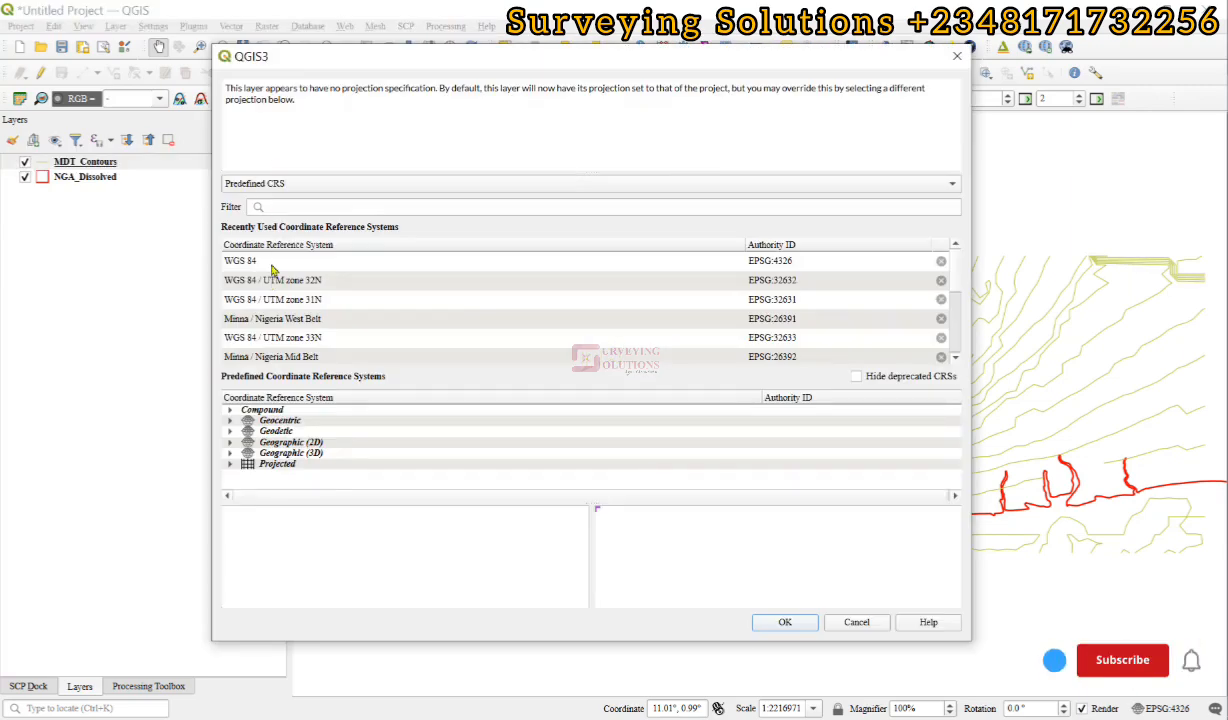
pyautogui.click(784, 622)
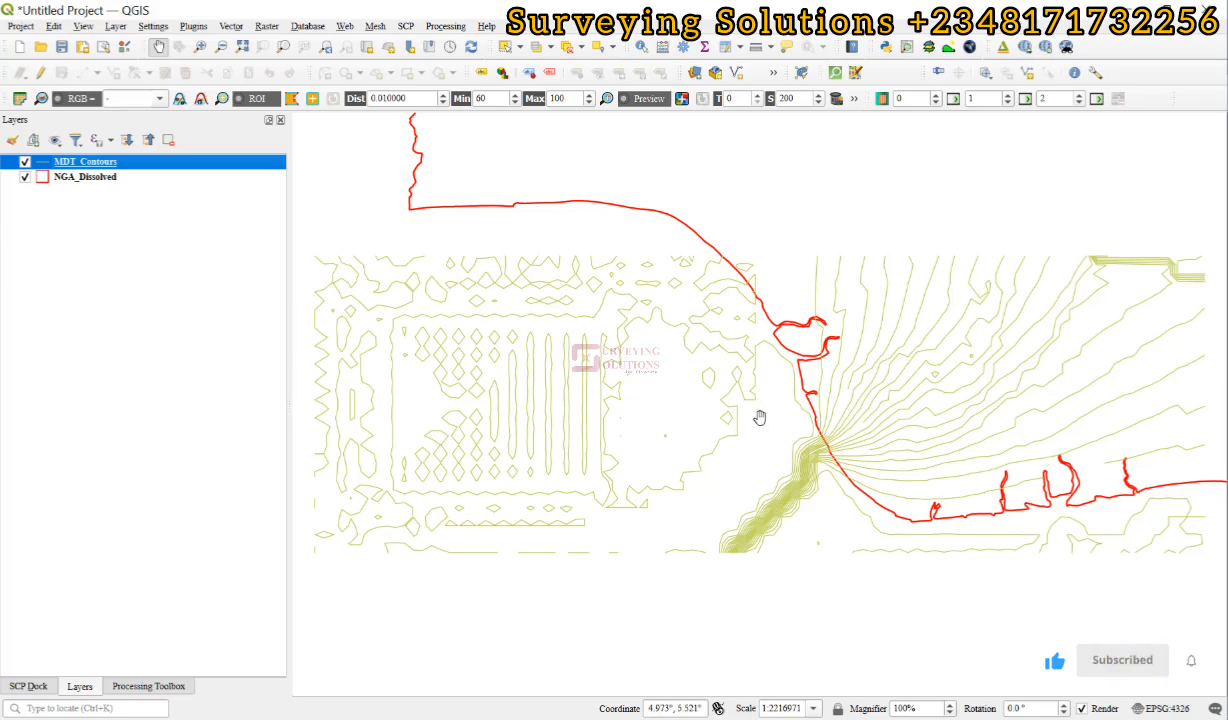
pyautogui.moveTo(489, 198)
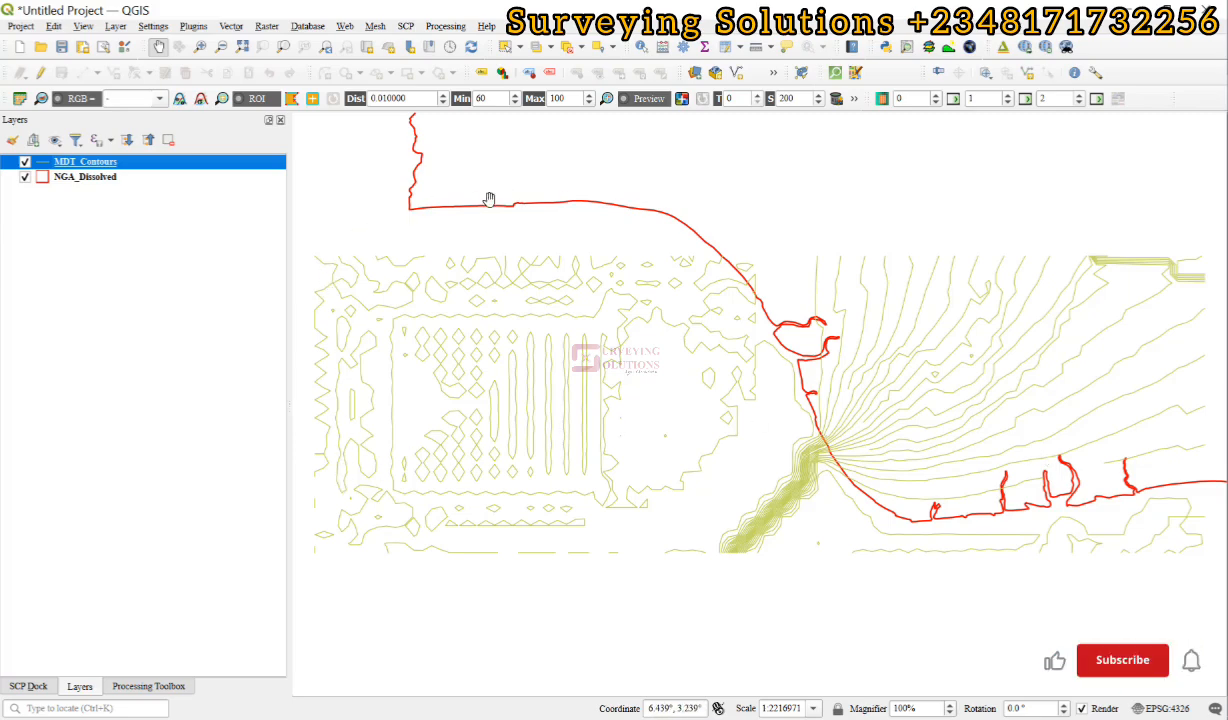
pyautogui.click(1122, 660)
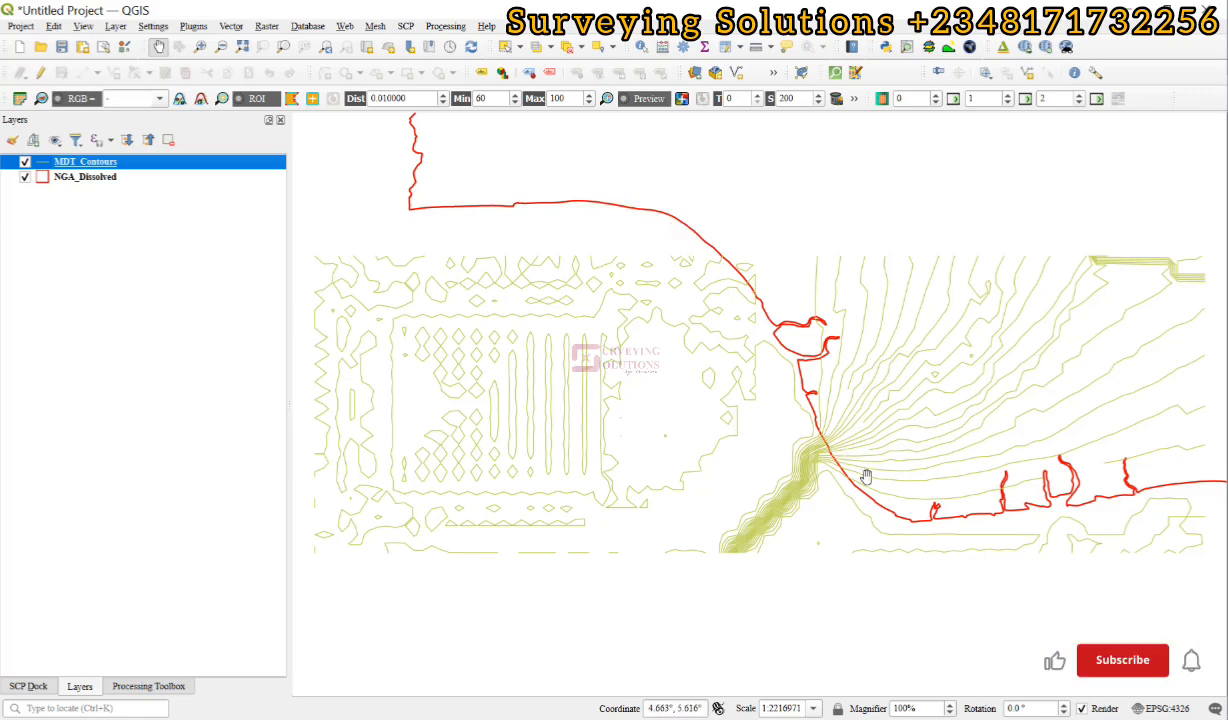
pyautogui.click(1123, 660)
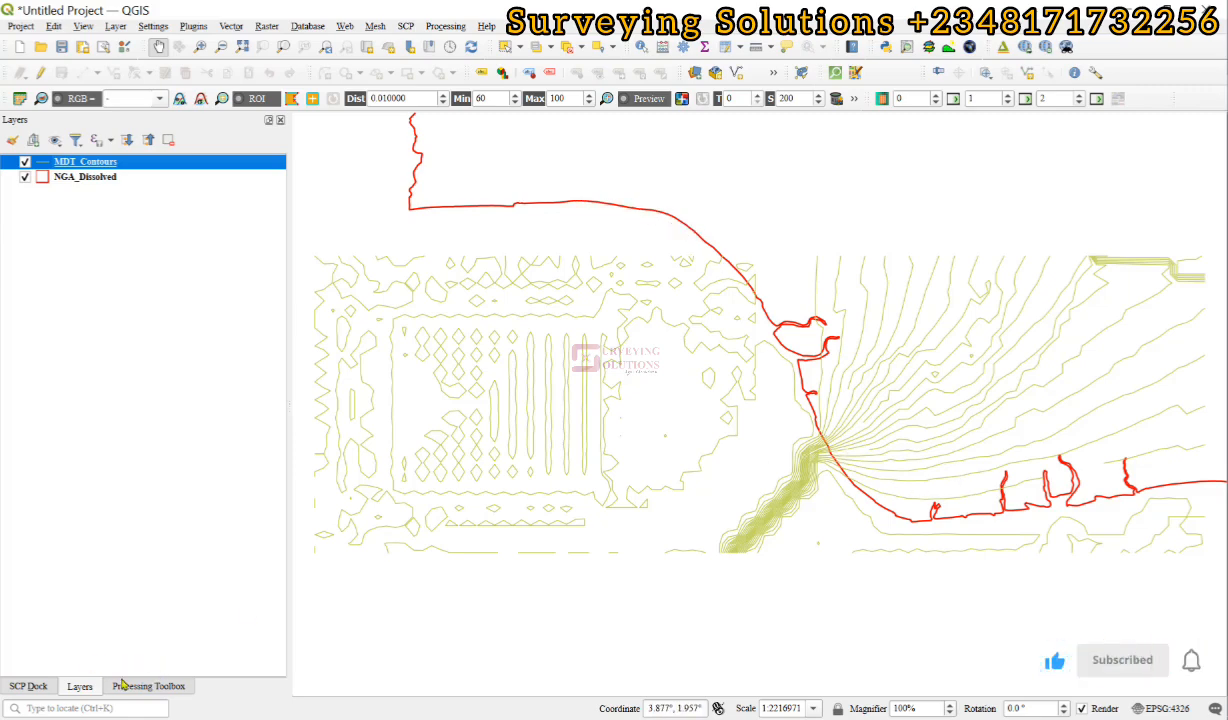
# Step: Search the Processing Toolbox for 'cl' and launch Vector overlay > Clip
pyautogui.click(148, 685)
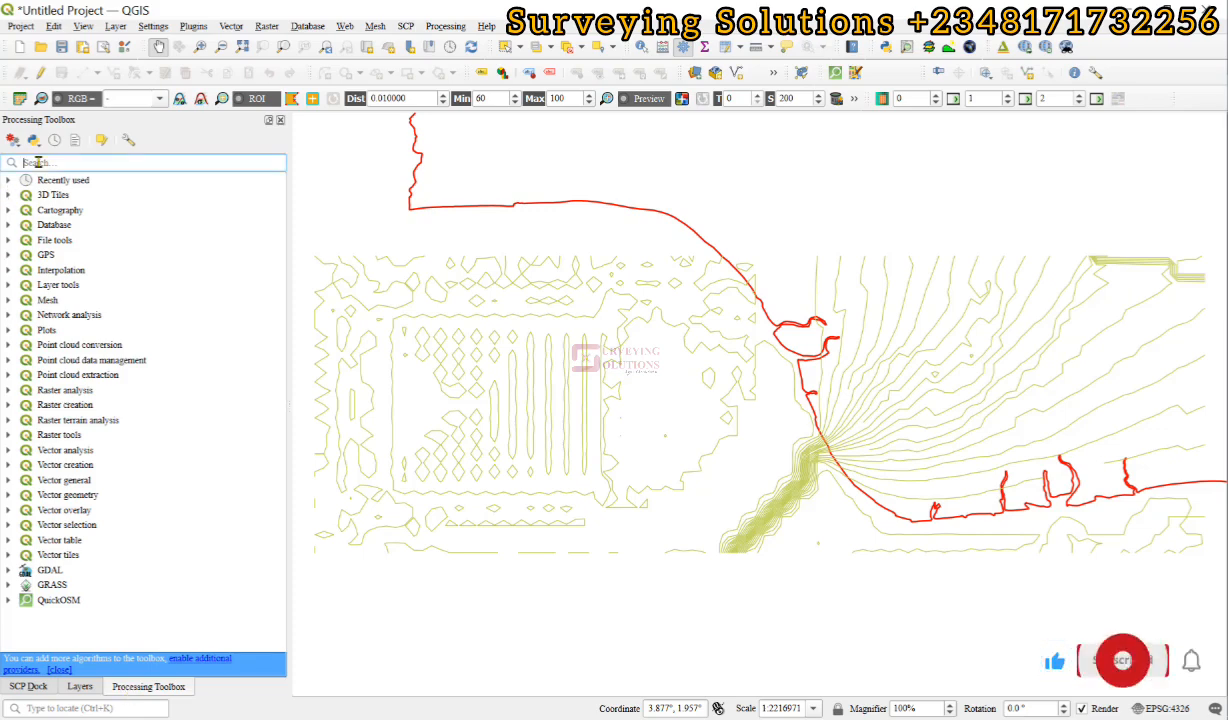
pyautogui.write('clip')
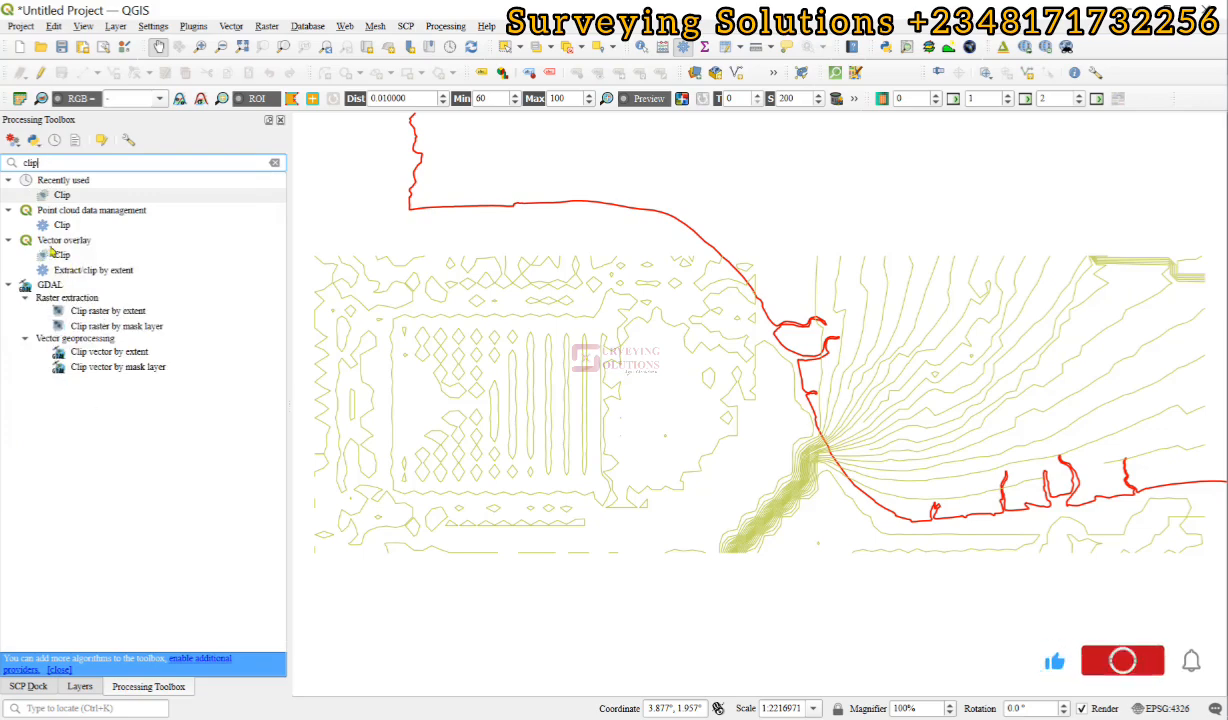
pyautogui.doubleClick(62, 254)
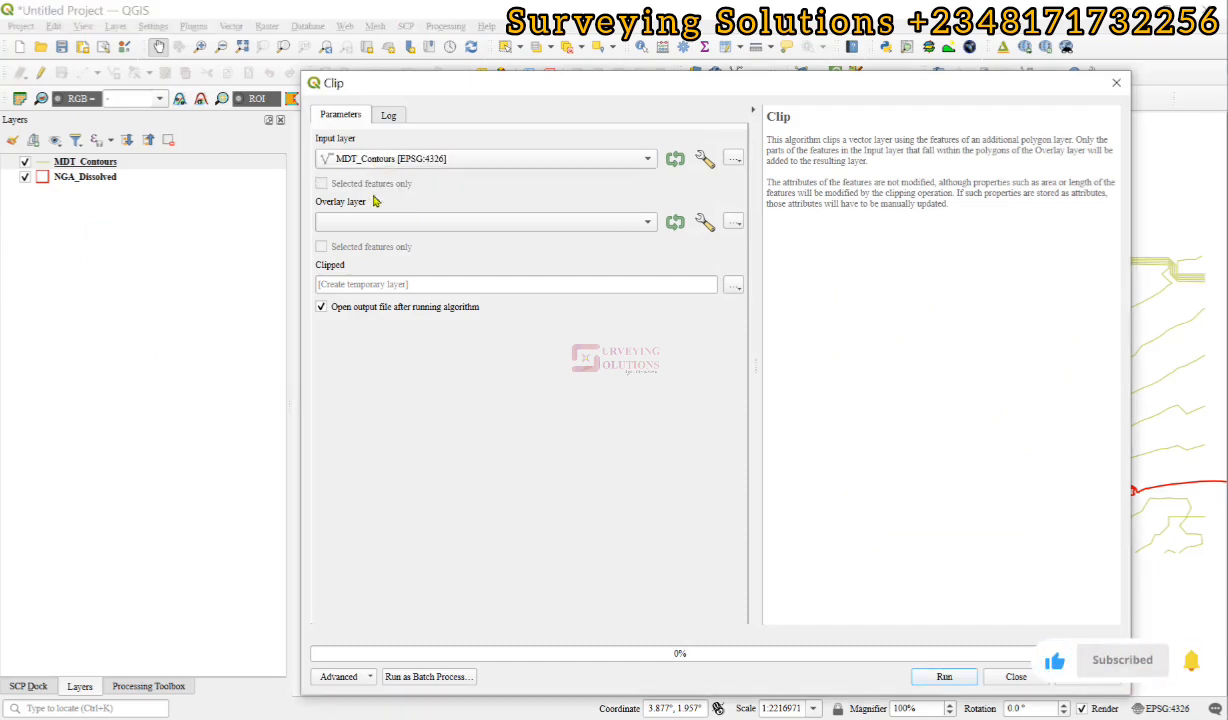
# Step: Run Clip with NGA_Dissolved as overlay, which fails on invalid MDT_Contours geometry
pyautogui.click(485, 221)
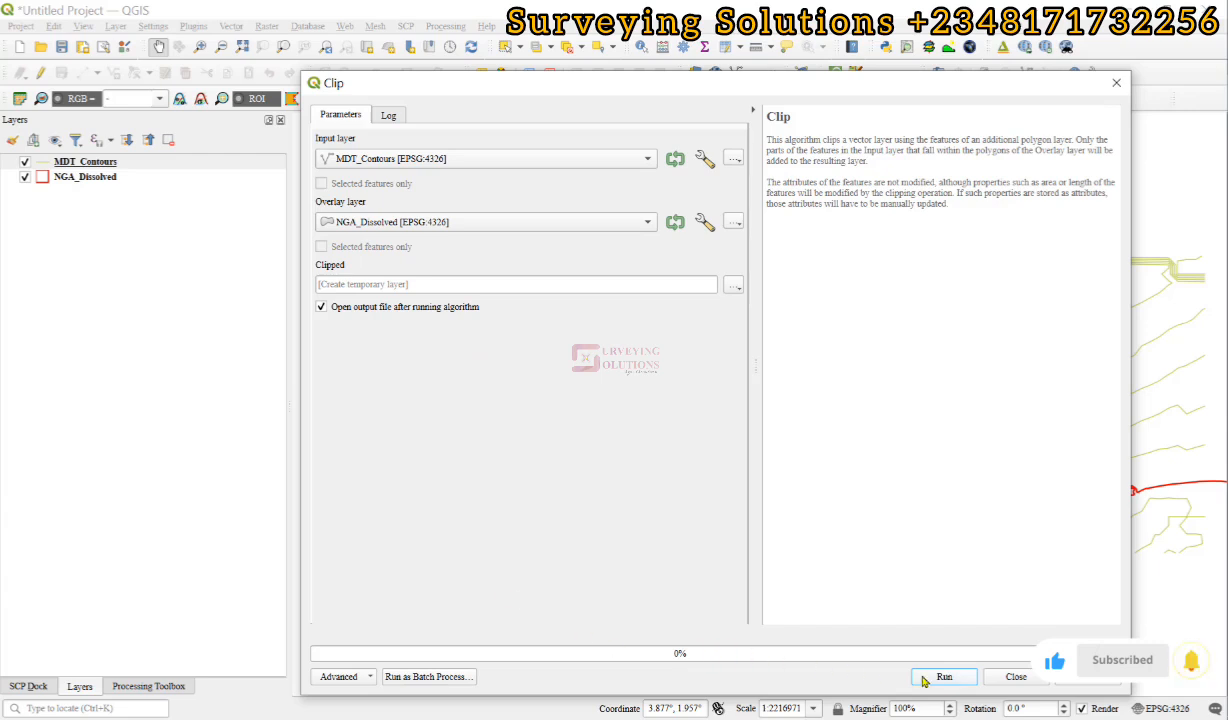
pyautogui.click(943, 677)
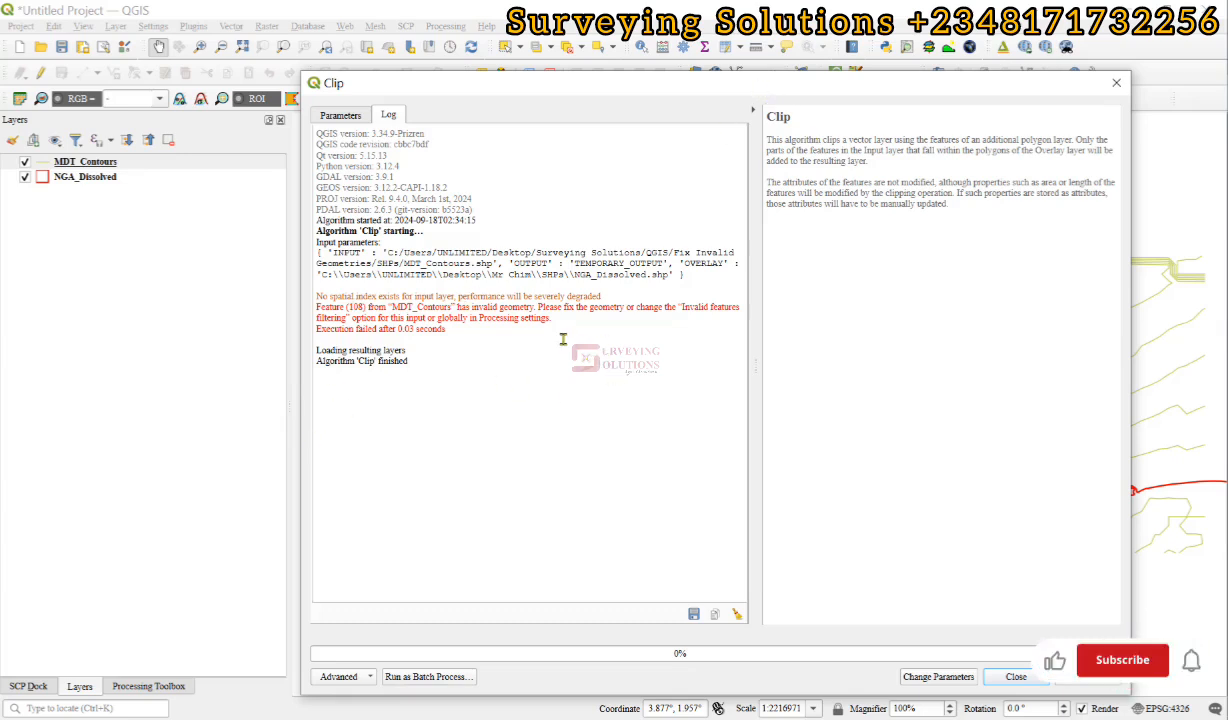
# Step: Search the Processing Toolbox for 'fix' to list Fix geometries
pyautogui.click(1122, 660)
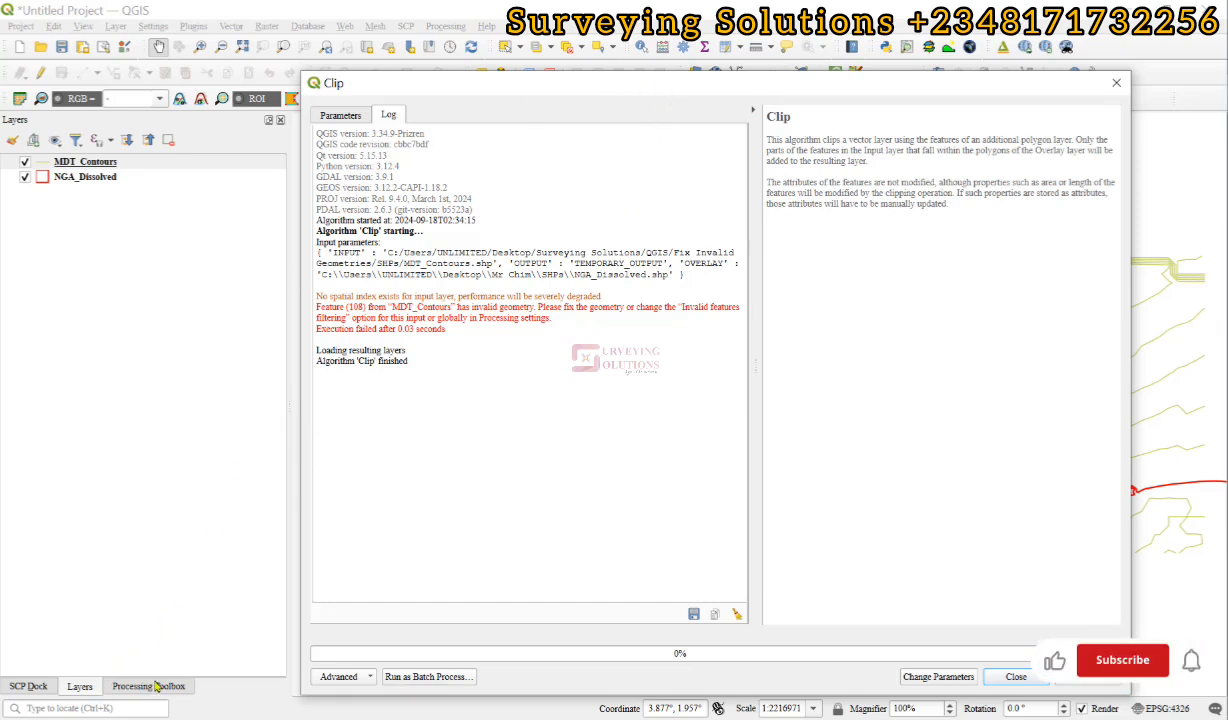
pyautogui.click(148, 685)
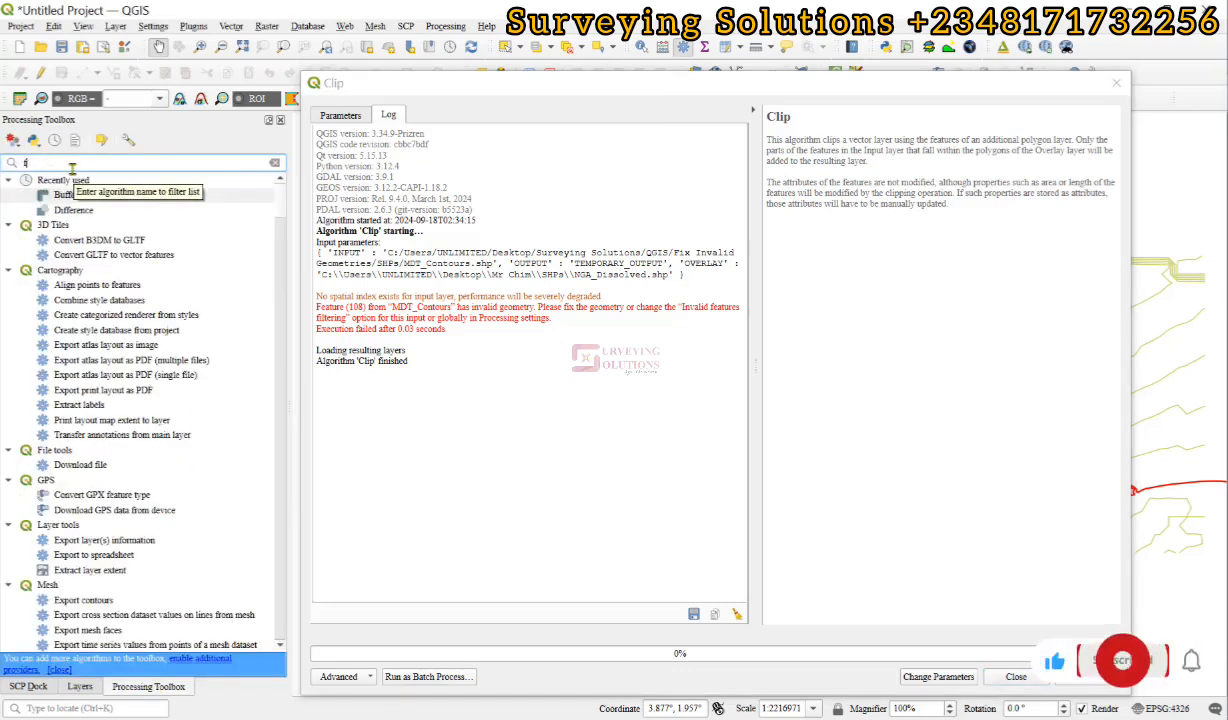
pyautogui.write('fix ge')
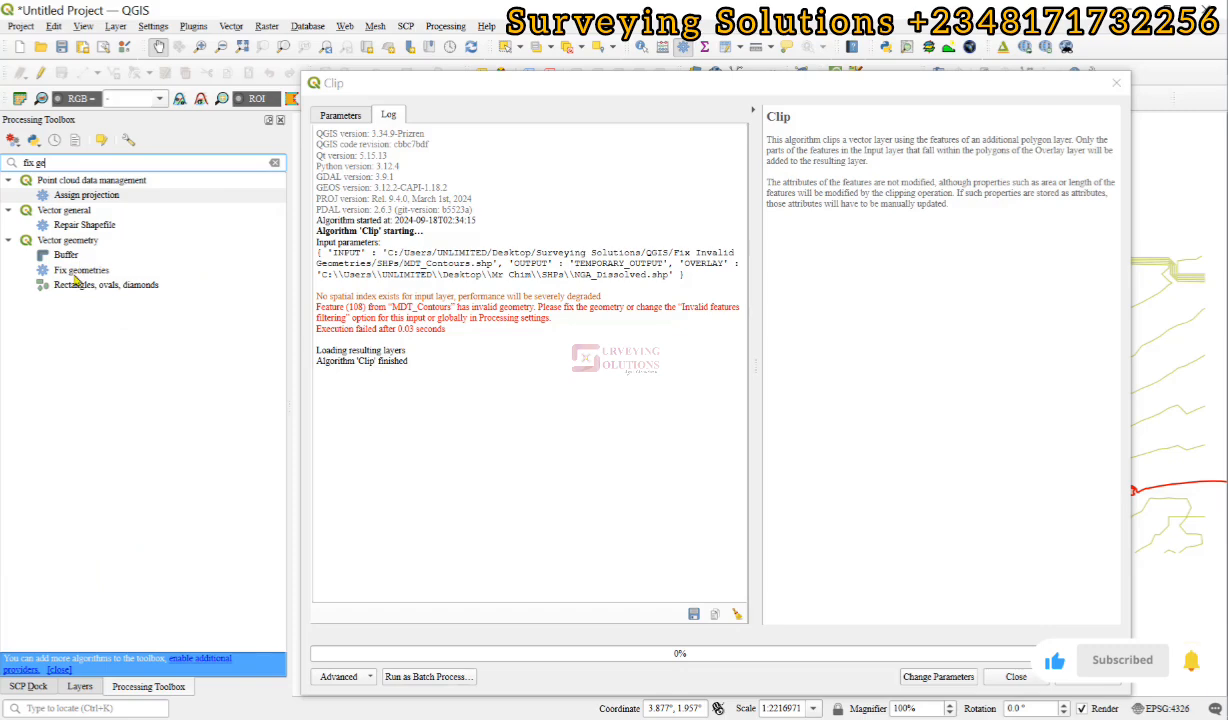
pyautogui.moveTo(72, 270)
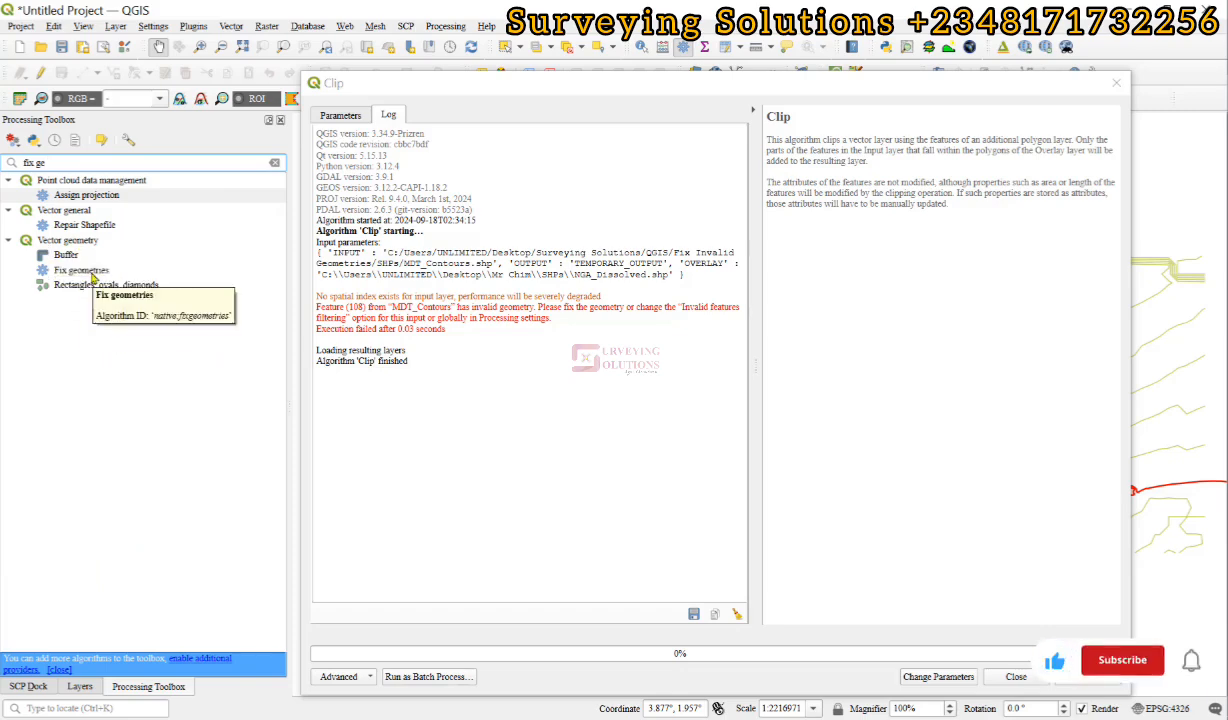
# Step: Run Fix geometries on MDT_Contours using the Structure repair method to a temporary layer
pyautogui.doubleClick(82, 270)
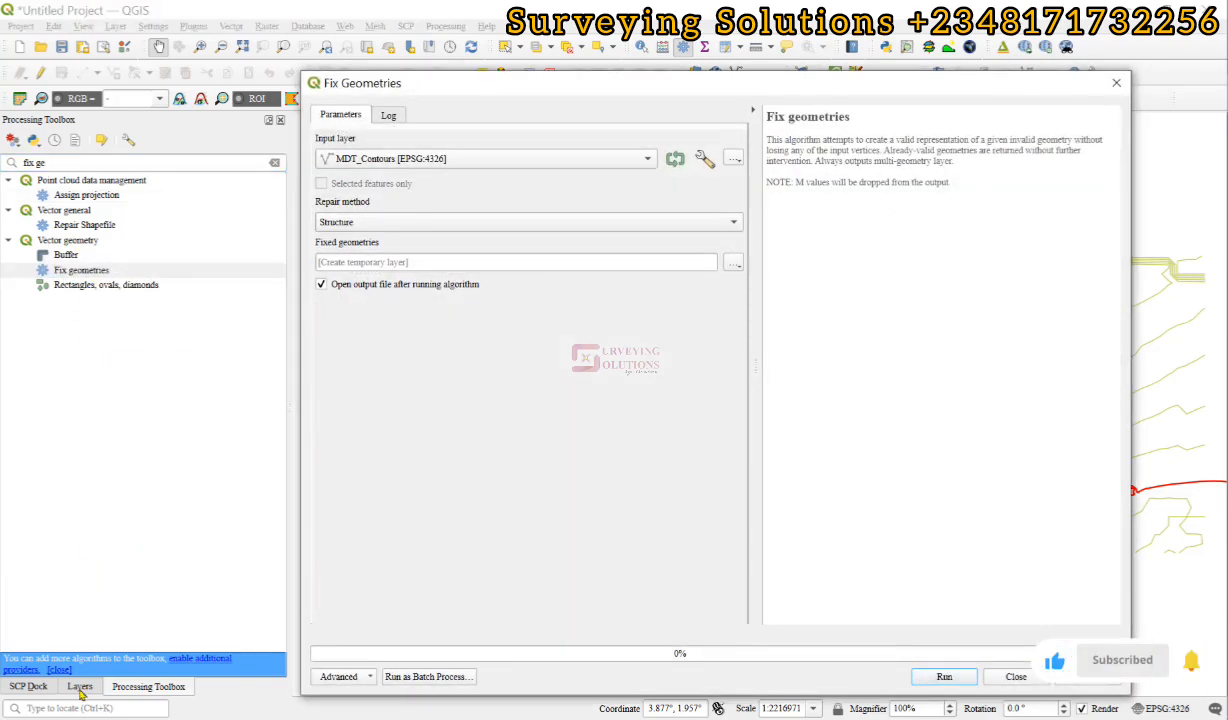
pyautogui.click(79, 686)
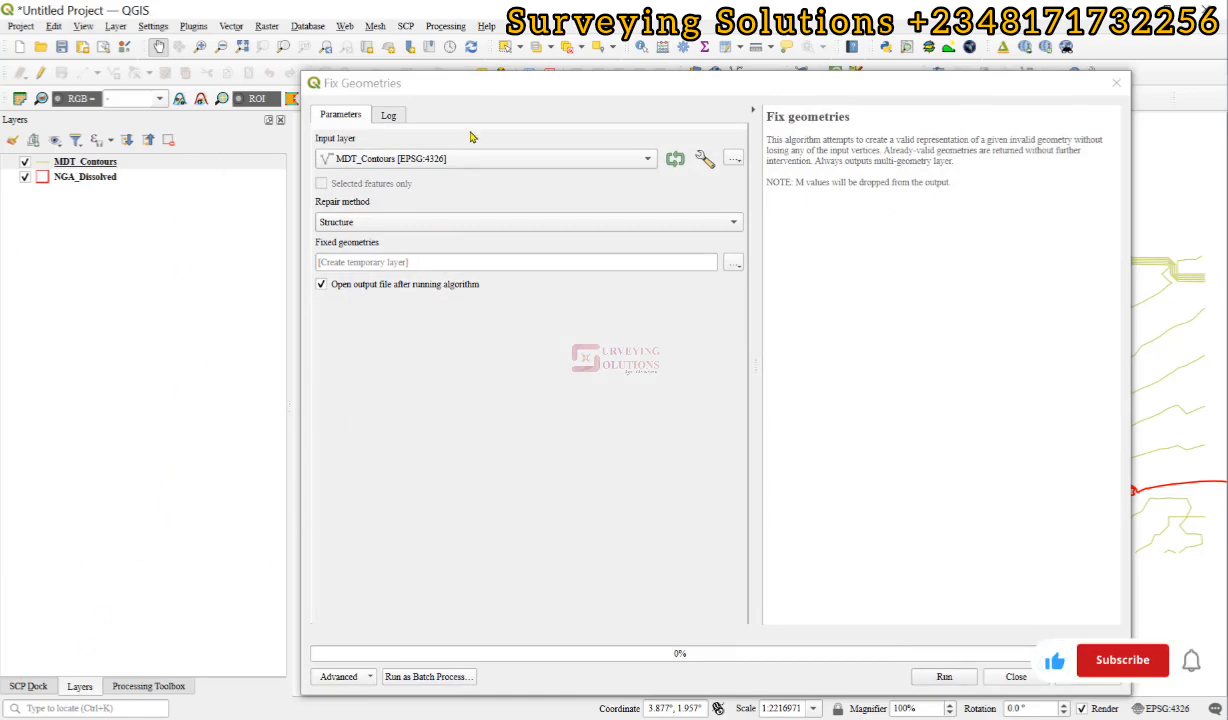
pyautogui.click(944, 676)
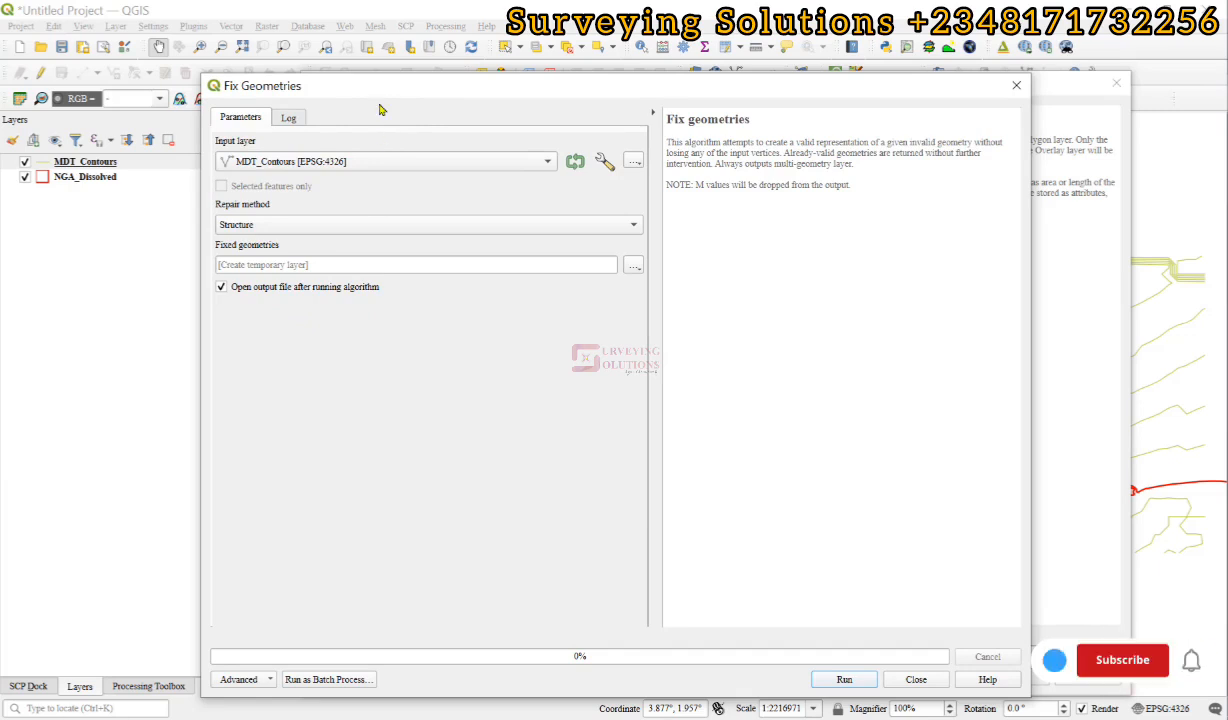
pyautogui.click(1122, 659)
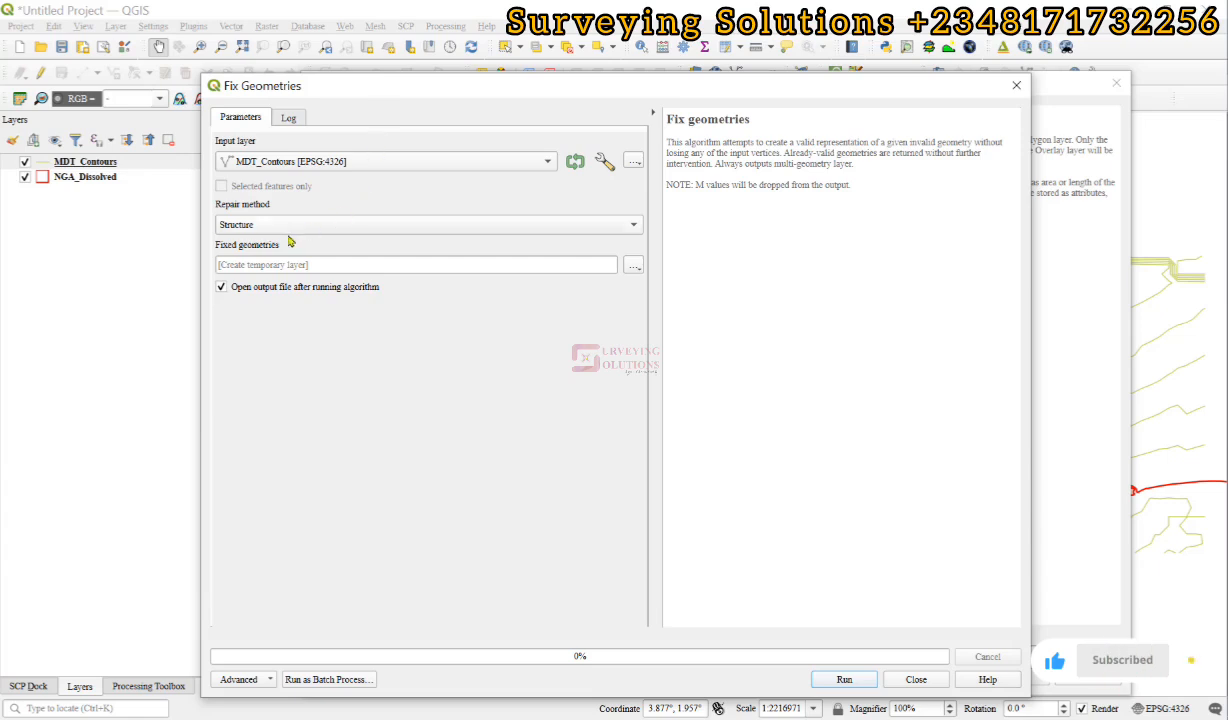
pyautogui.moveTo(340, 168)
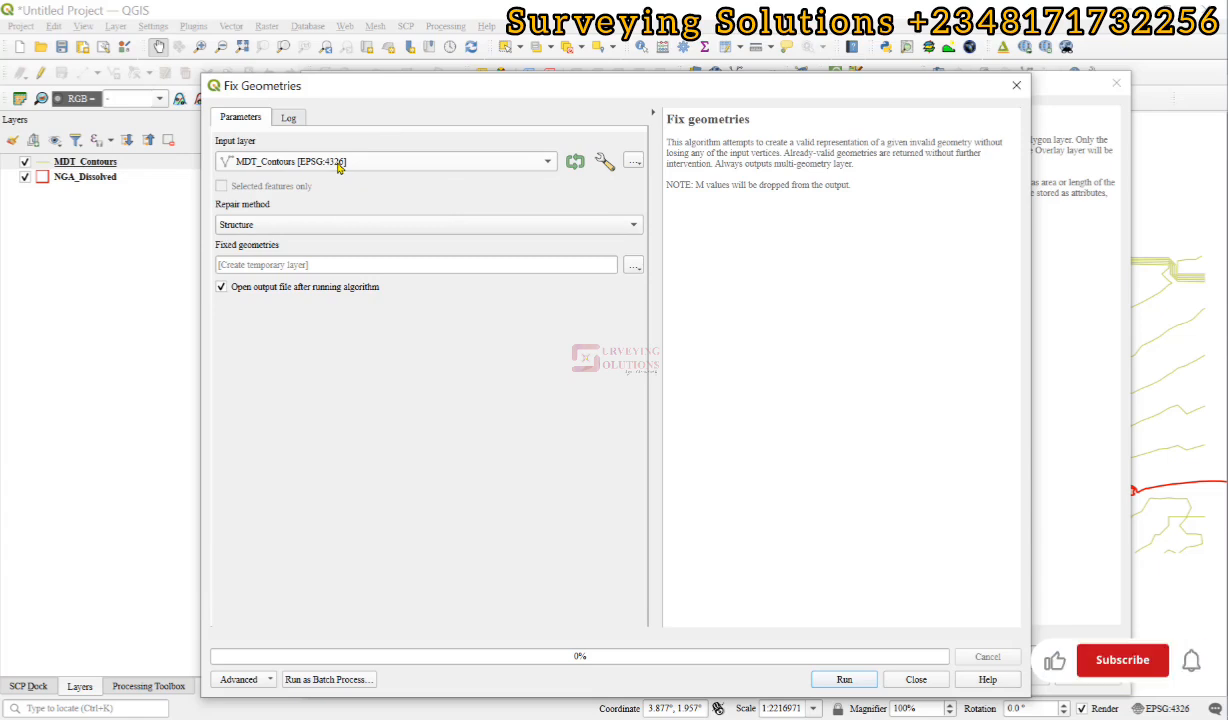
pyautogui.click(1121, 660)
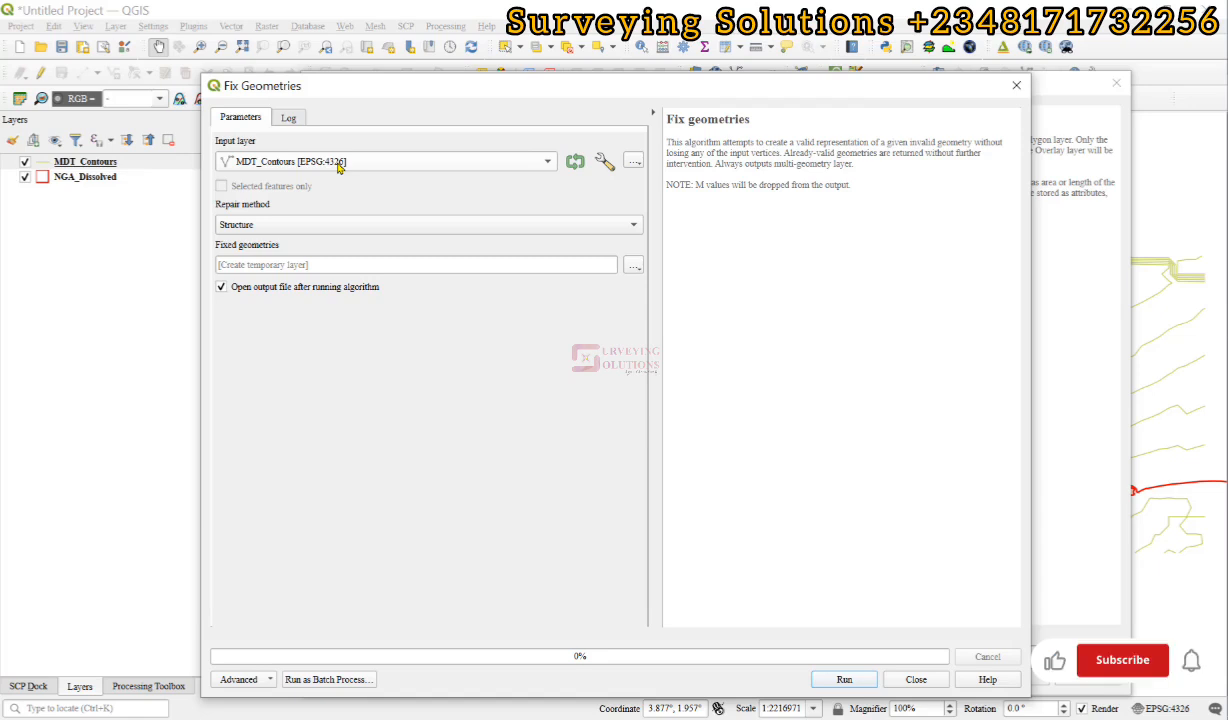
pyautogui.moveTo(338, 167)
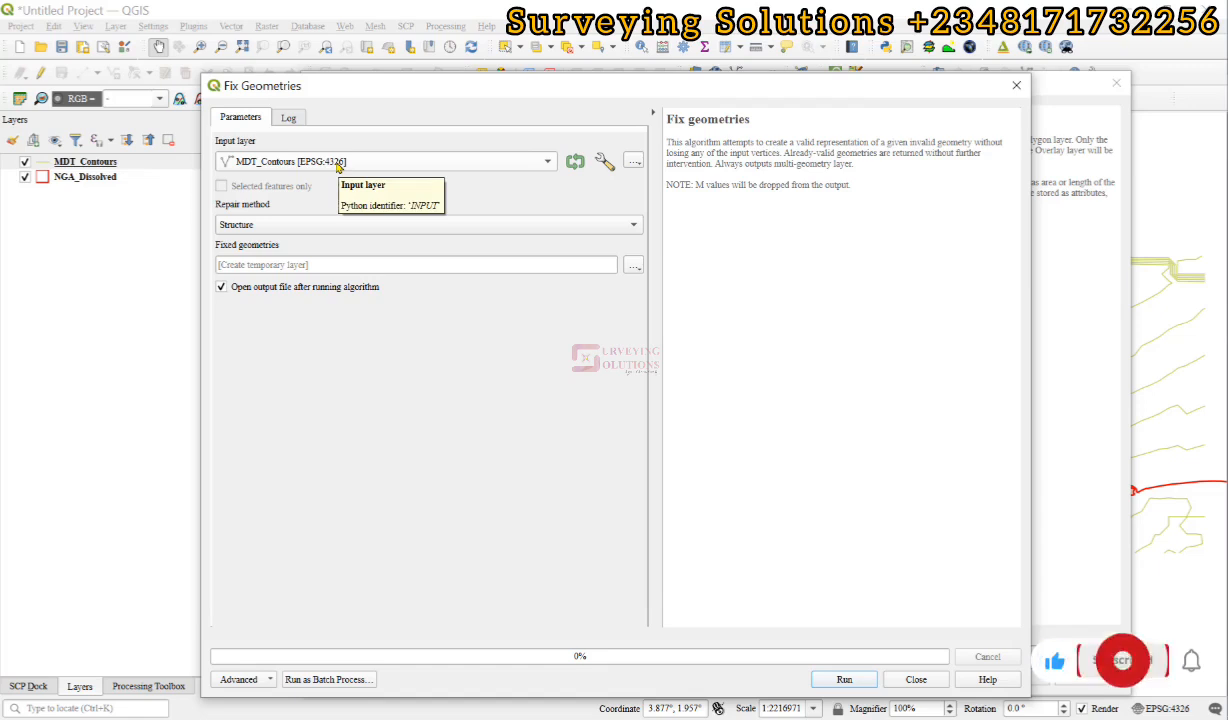
pyautogui.click(1121, 666)
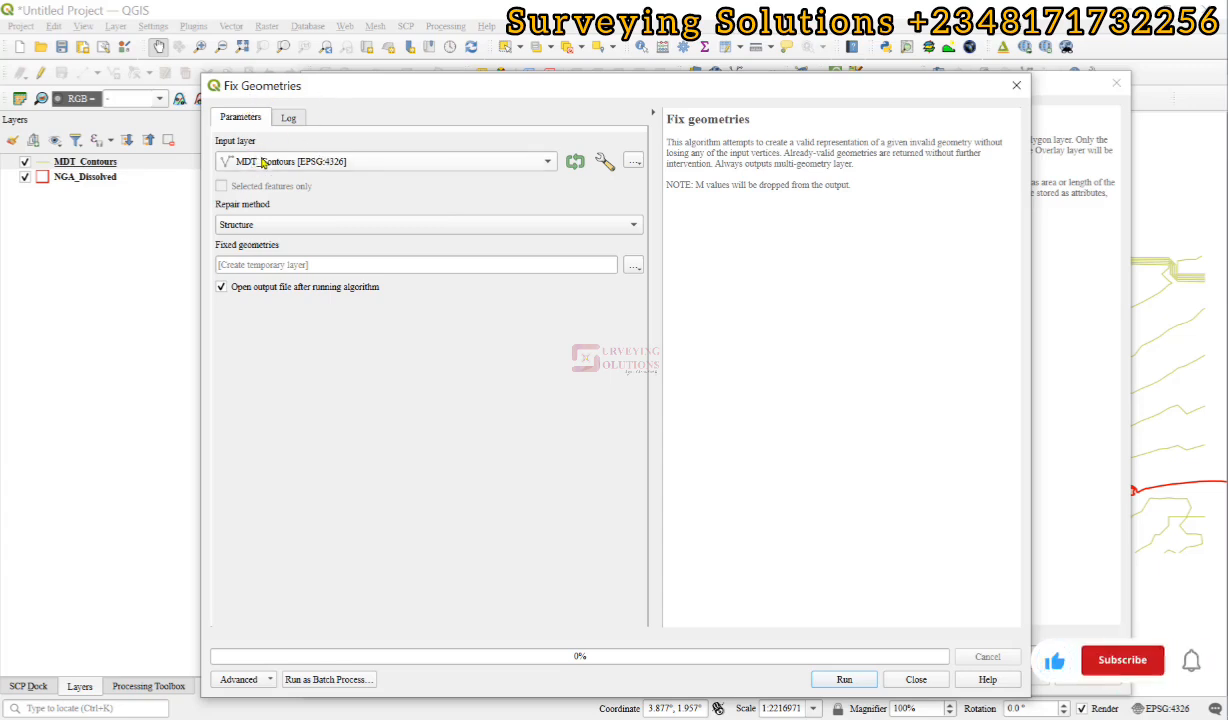
pyautogui.click(1123, 660)
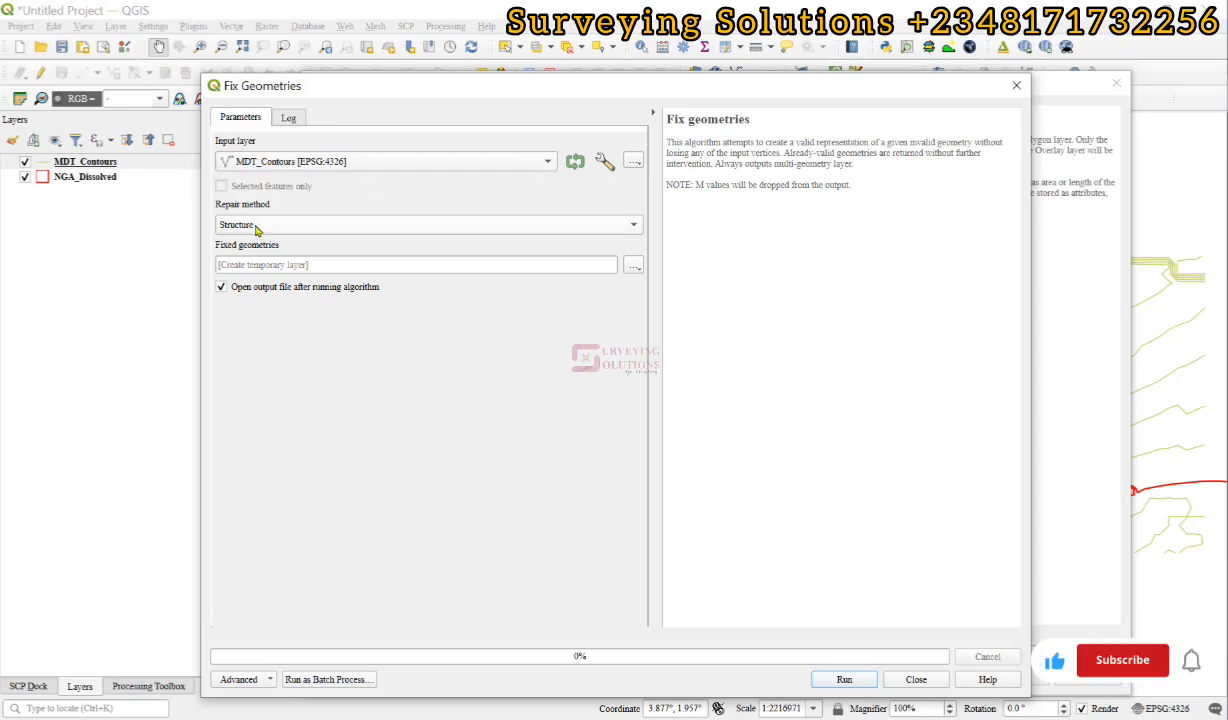
pyautogui.click(1121, 659)
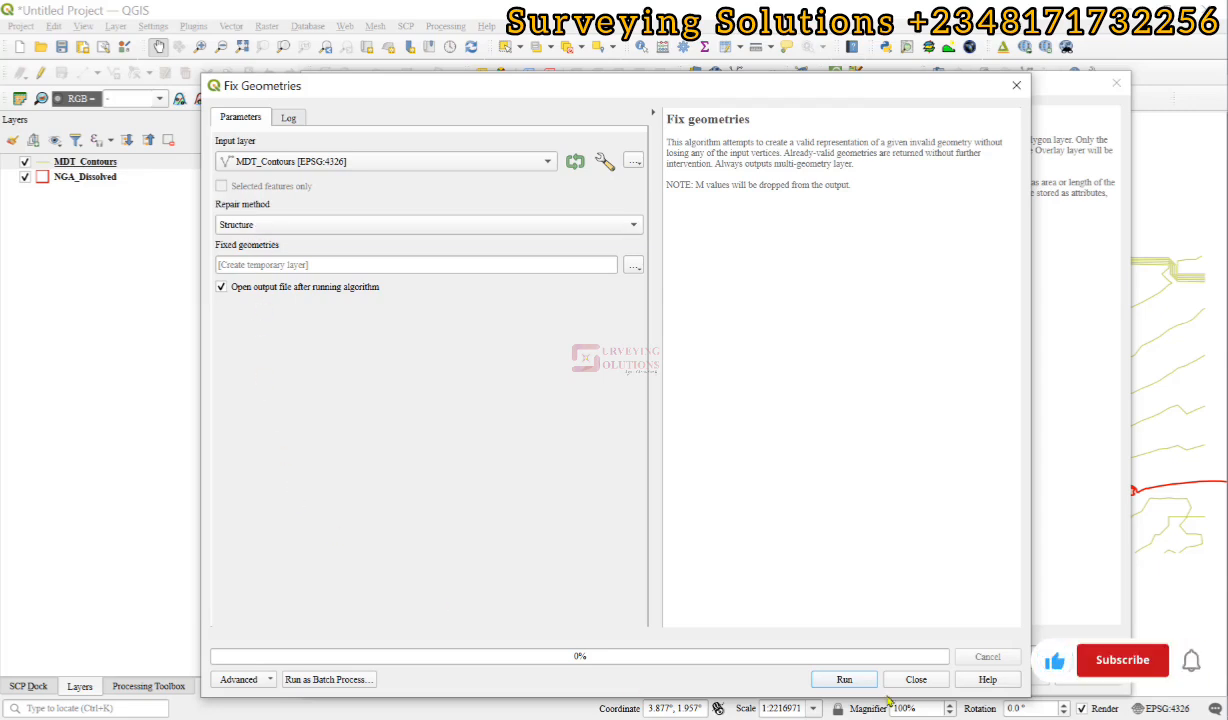
pyautogui.click(851, 679)
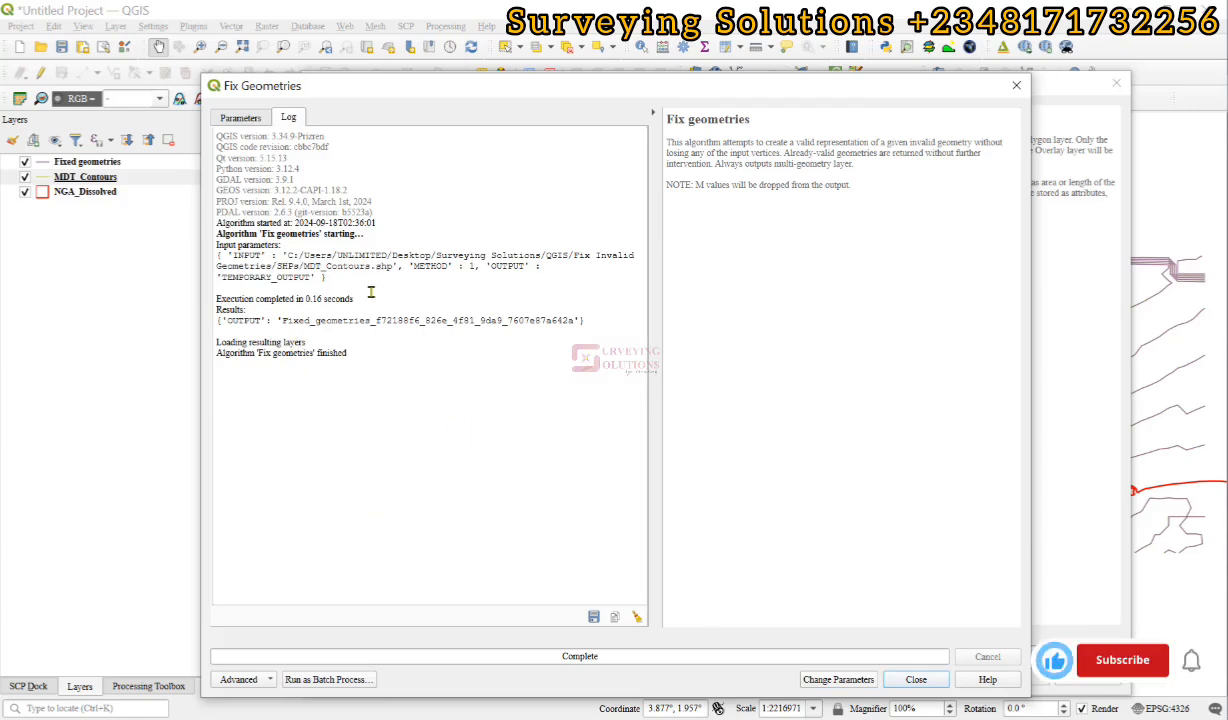
# Step: Review the Fix geometries log, then refocus the Clip dialog showing its invalid-geometry log
pyautogui.click(1122, 659)
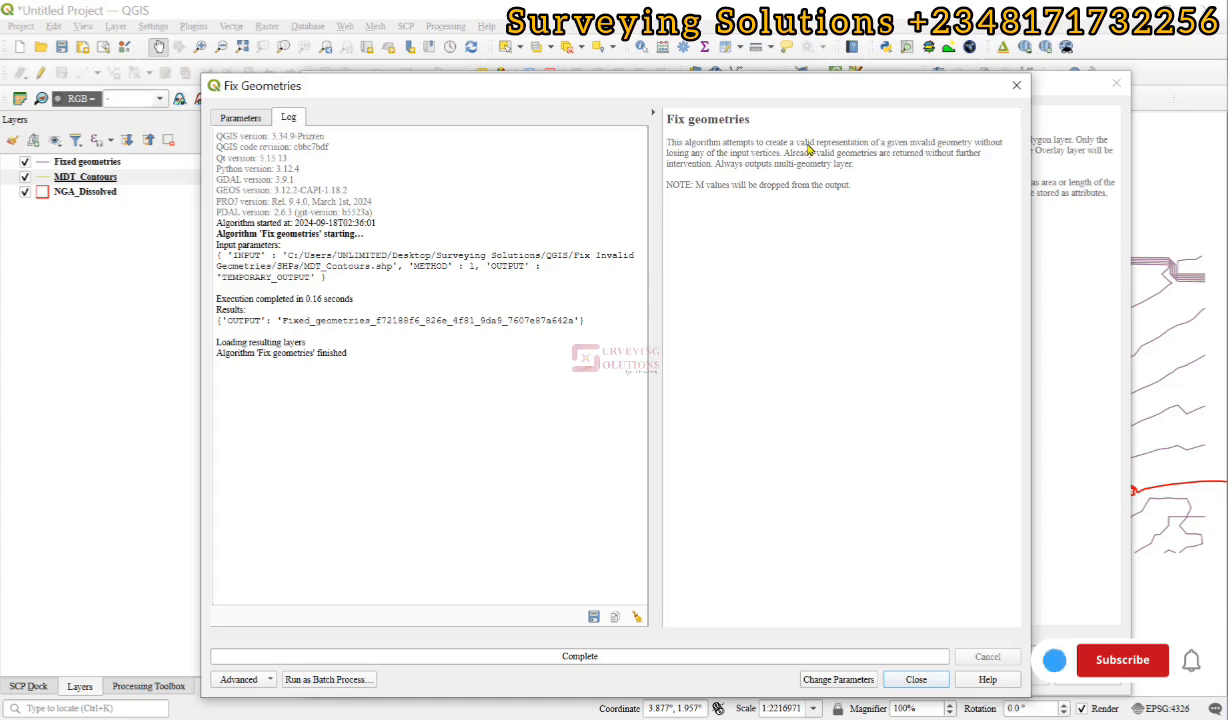
pyautogui.click(1123, 659)
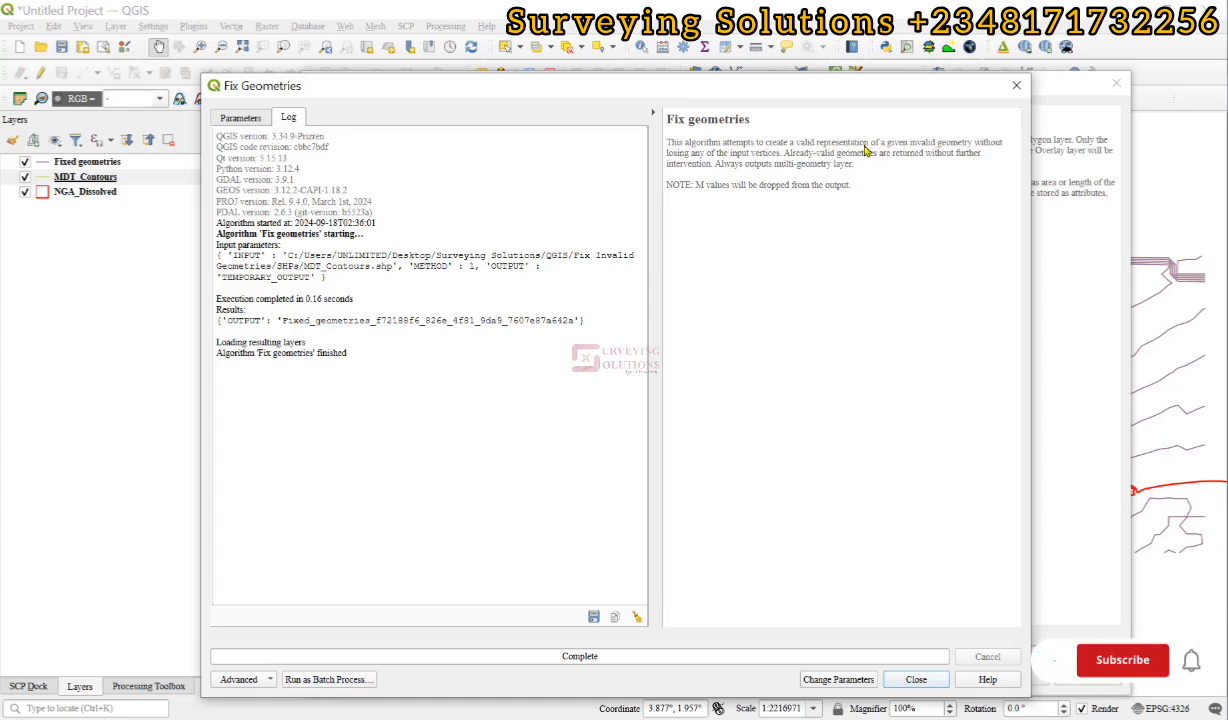
pyautogui.click(1122, 659)
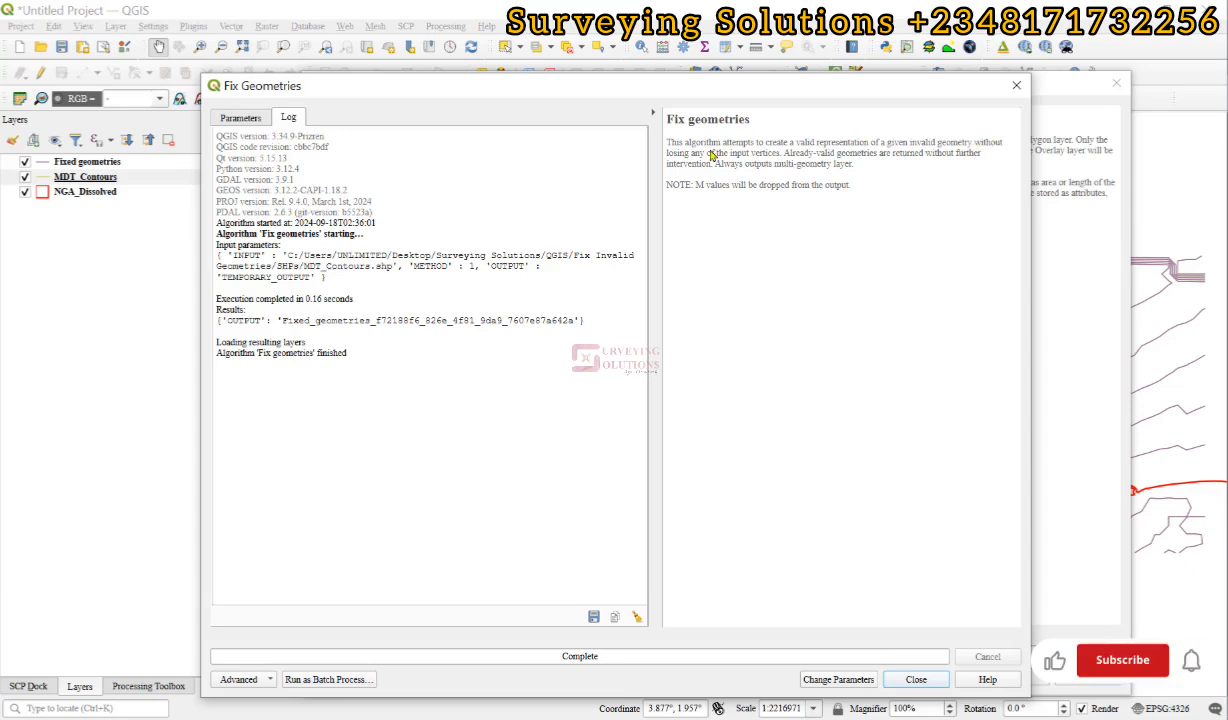
pyautogui.click(1117, 660)
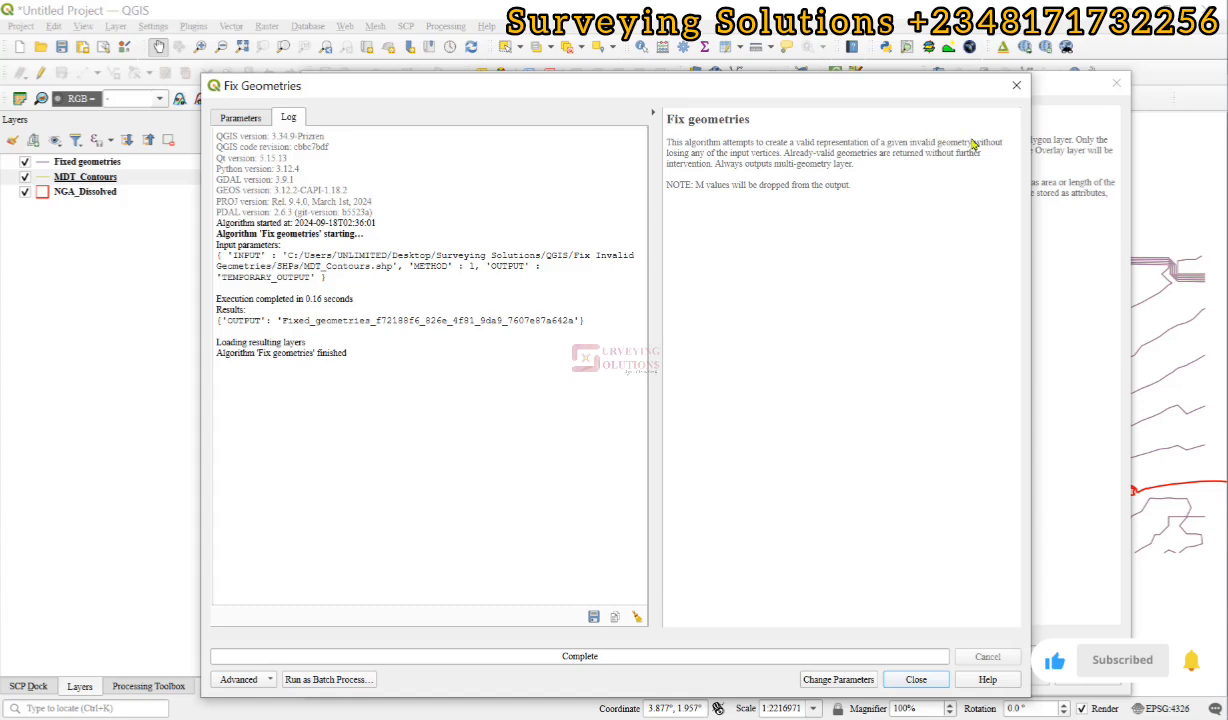
pyautogui.moveTo(802, 175)
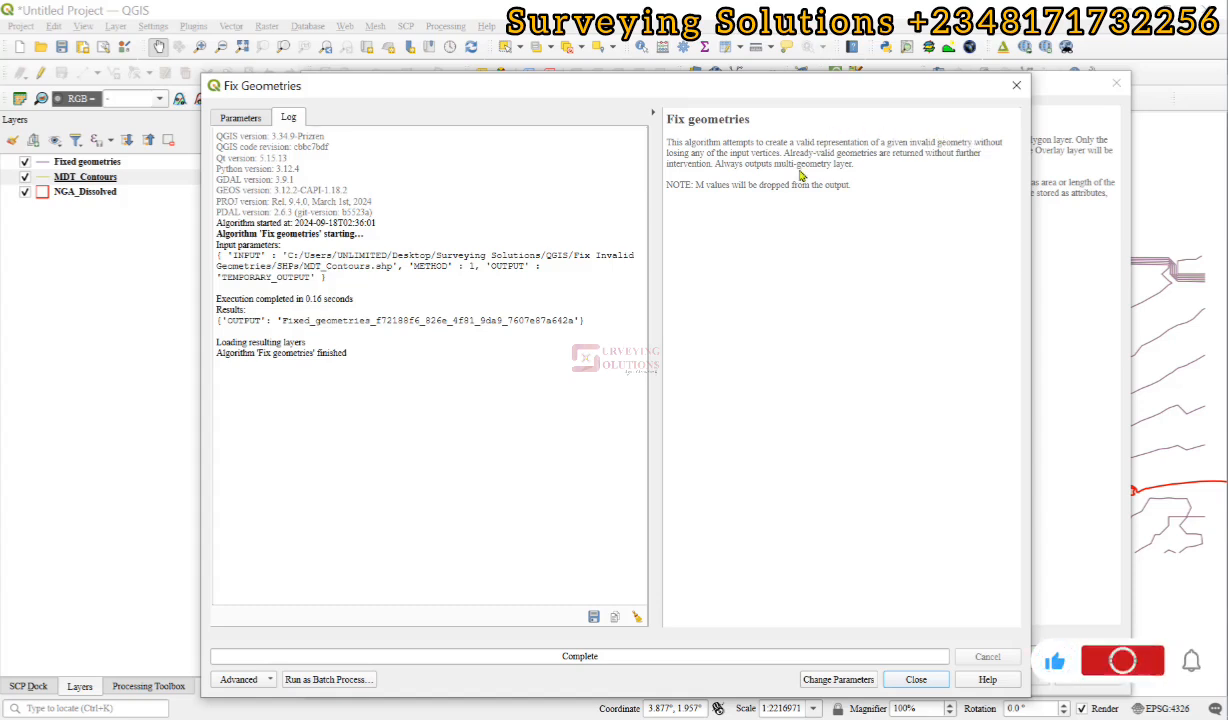
pyautogui.click(1122, 662)
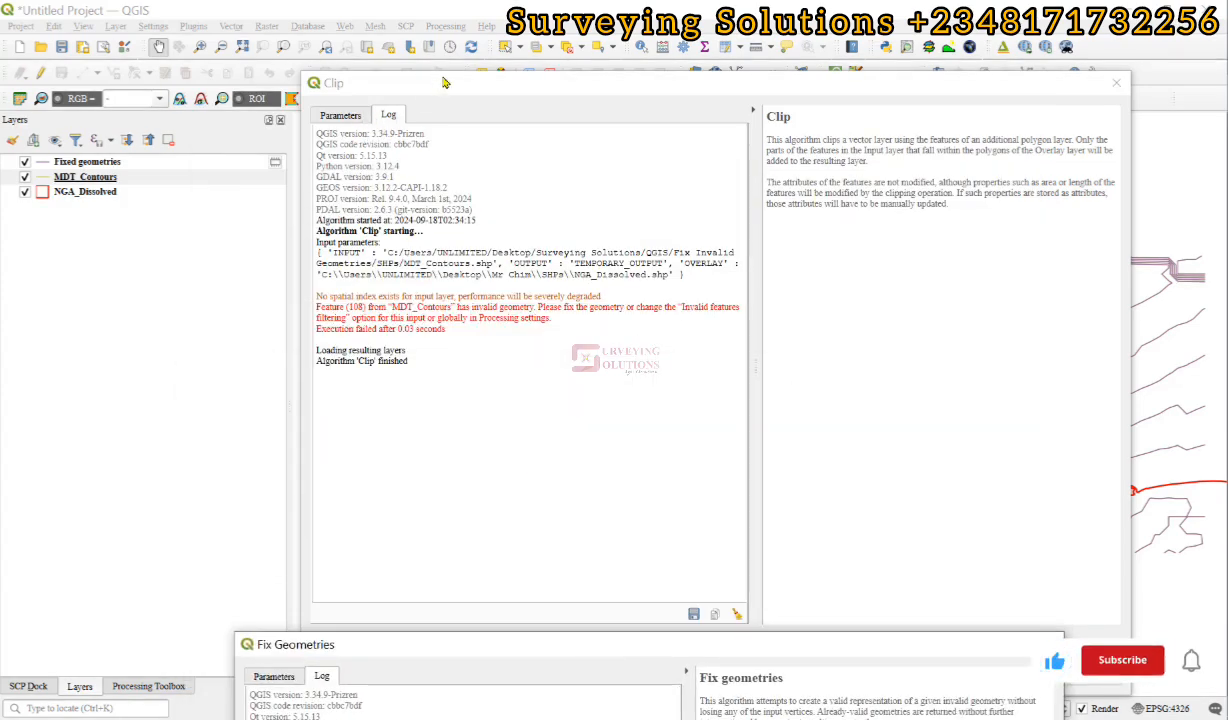
# Step: Rerun Clip with Fixed geometries as input and NGA_Dissolved as overlay
pyautogui.click(340, 114)
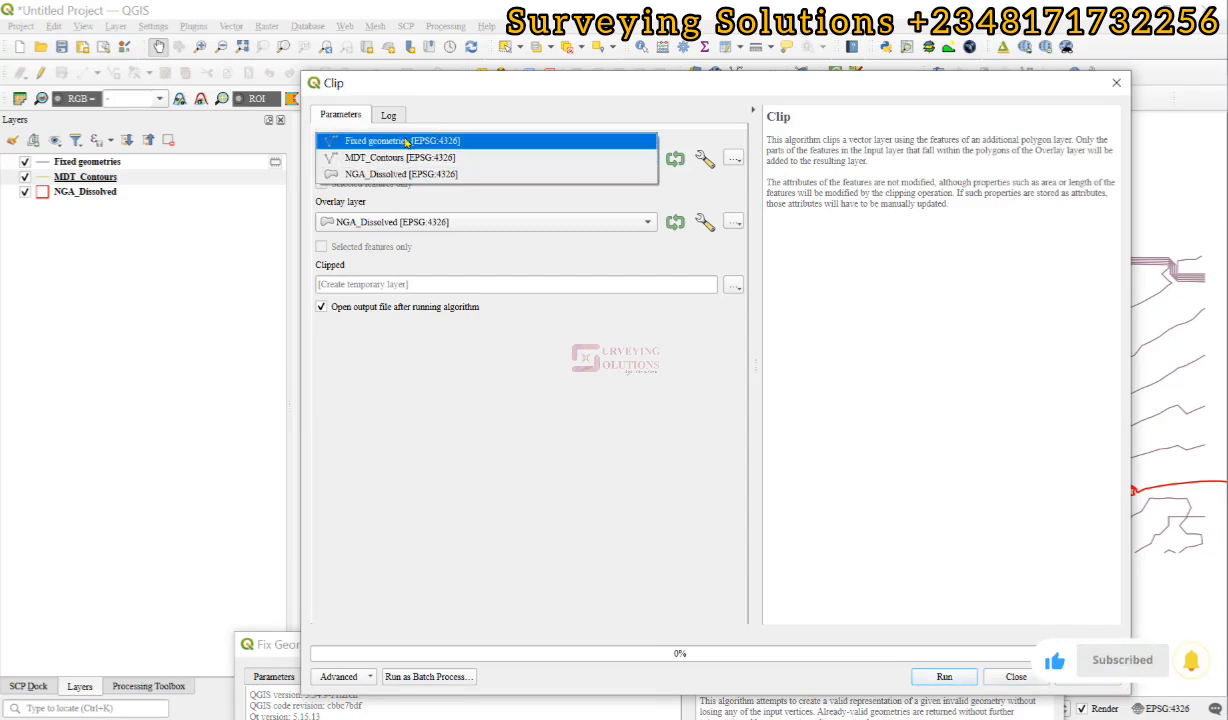
pyautogui.click(395, 140)
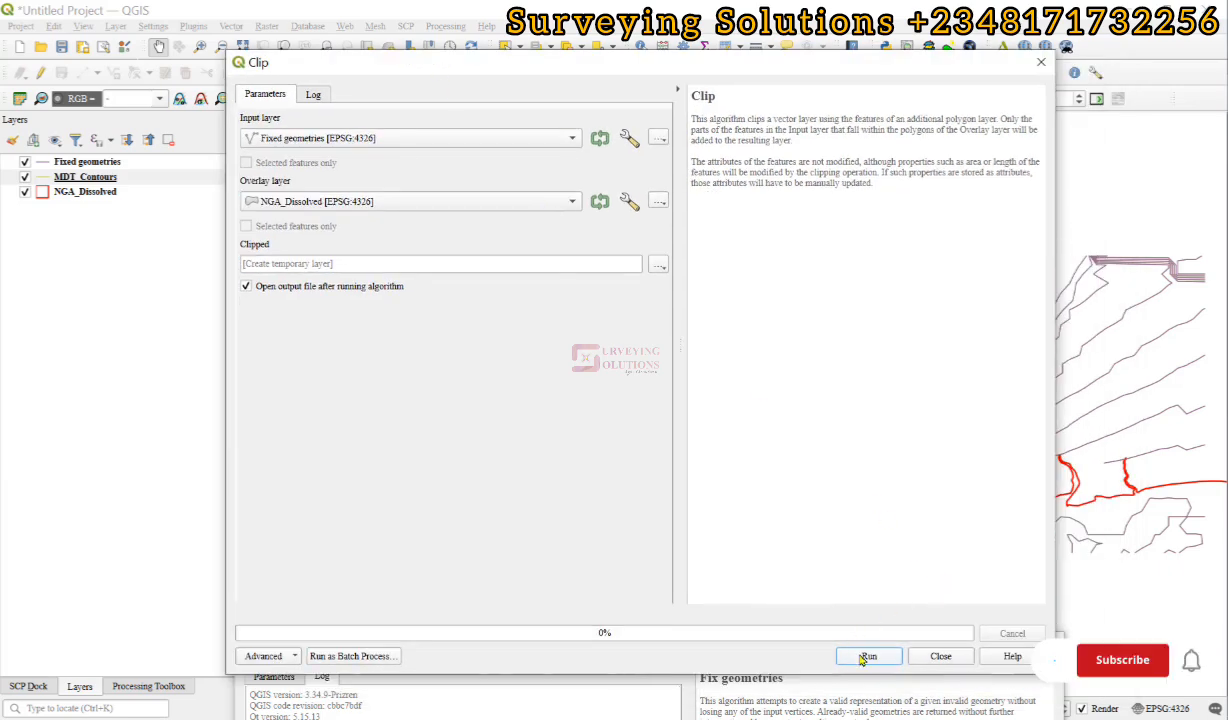
pyautogui.click(868, 656)
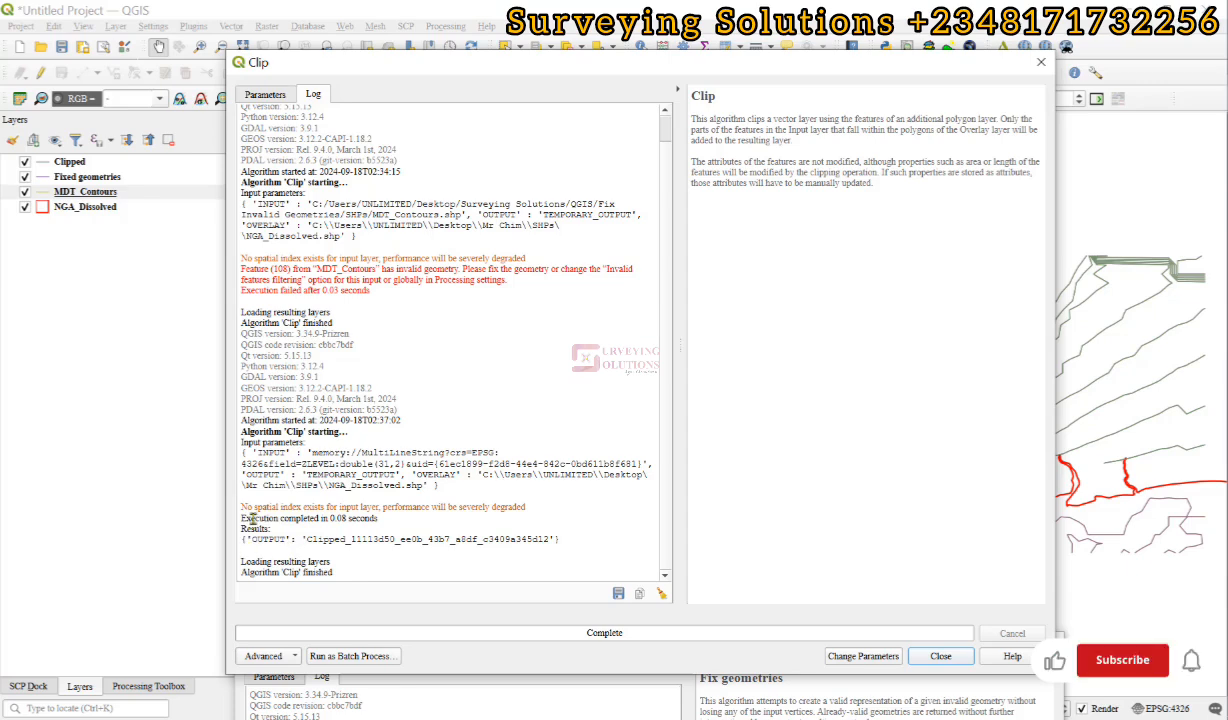
# Step: Close the Clip dialog once its log reports completion
pyautogui.click(1121, 659)
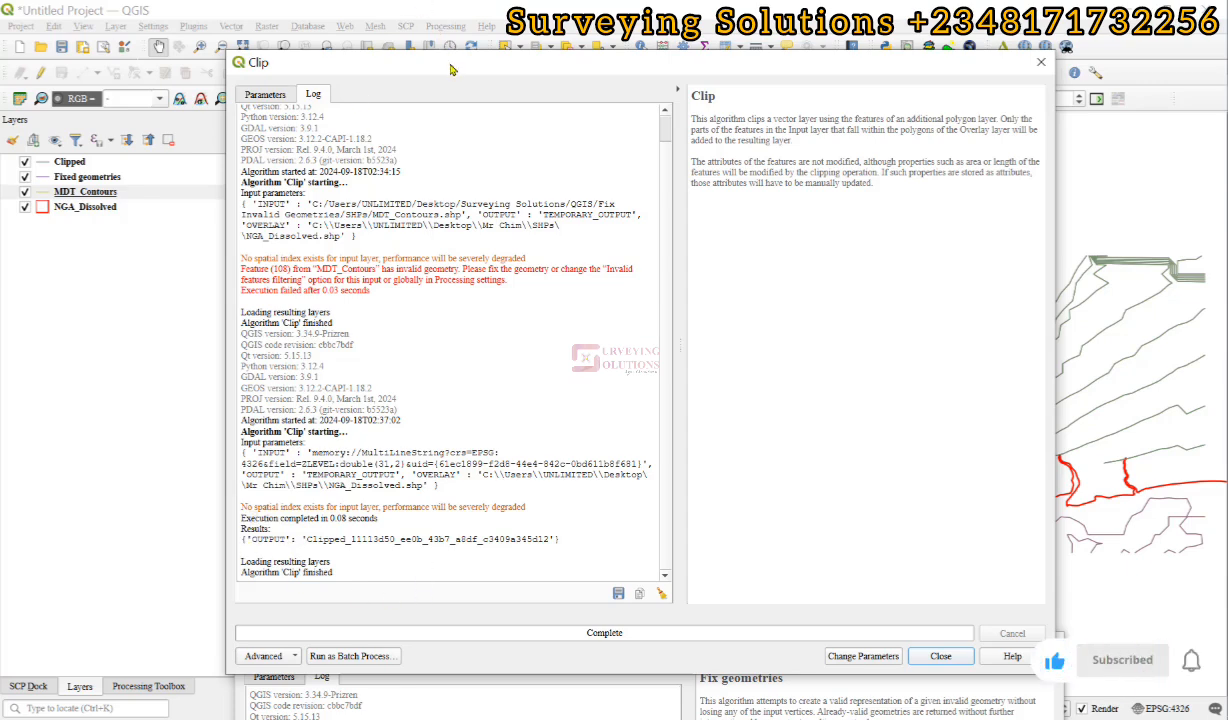
pyautogui.click(939, 656)
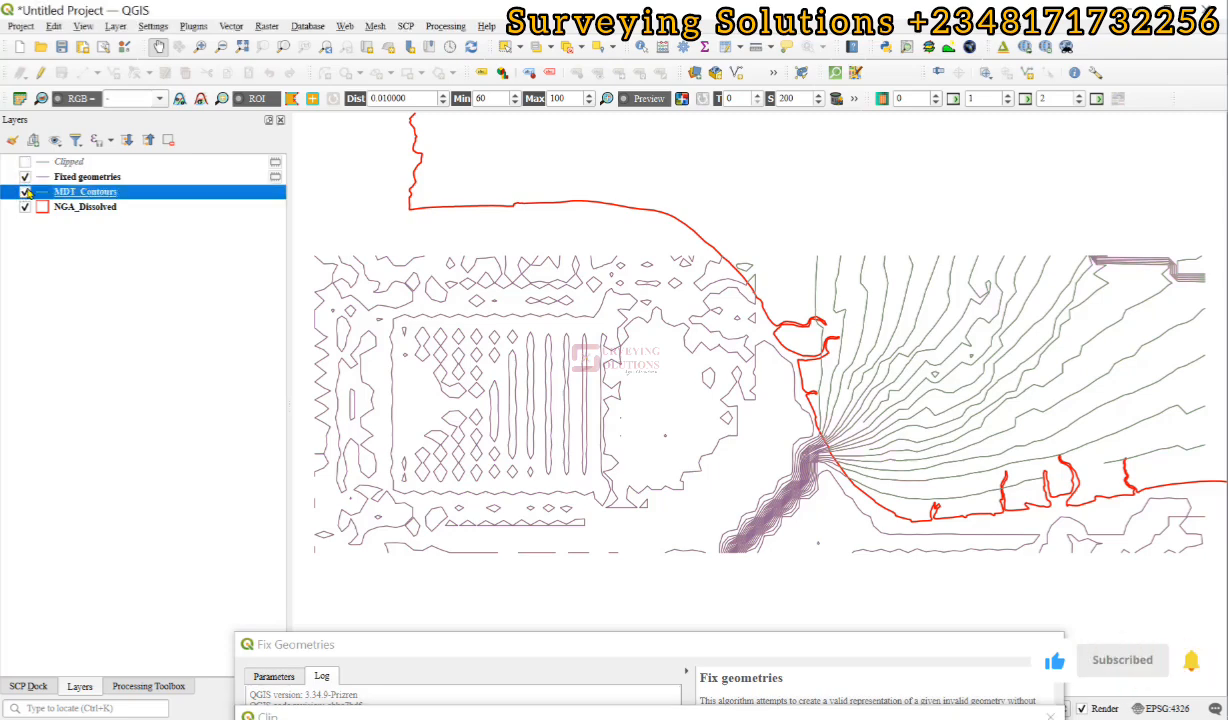
# Step: Hide MDT_Contours and zoom the map to the Clipped layer
pyautogui.click(26, 191)
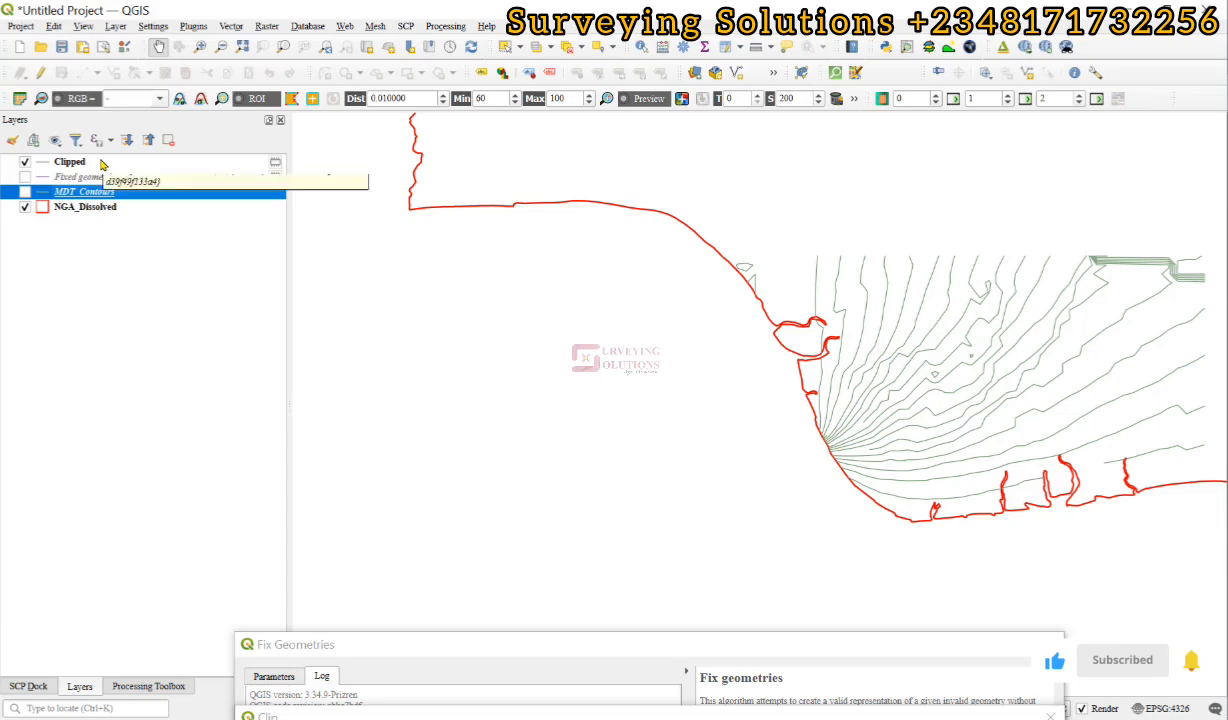
pyautogui.rightClick(69, 161)
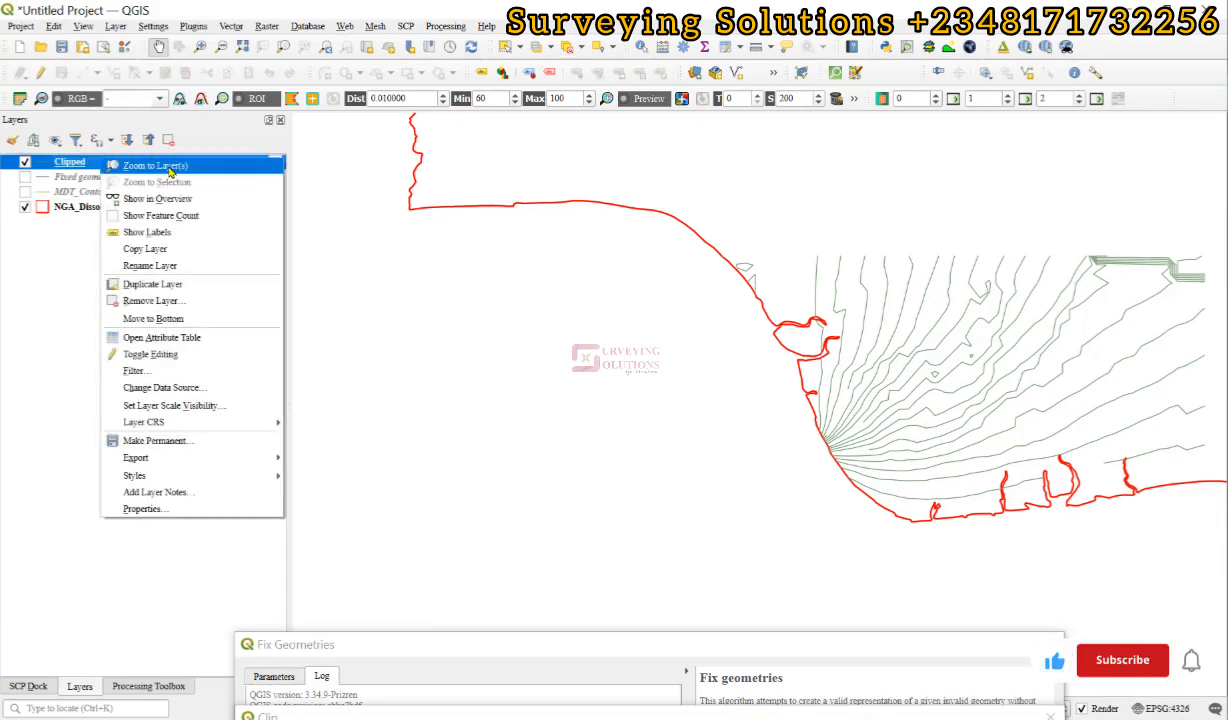
pyautogui.click(150, 165)
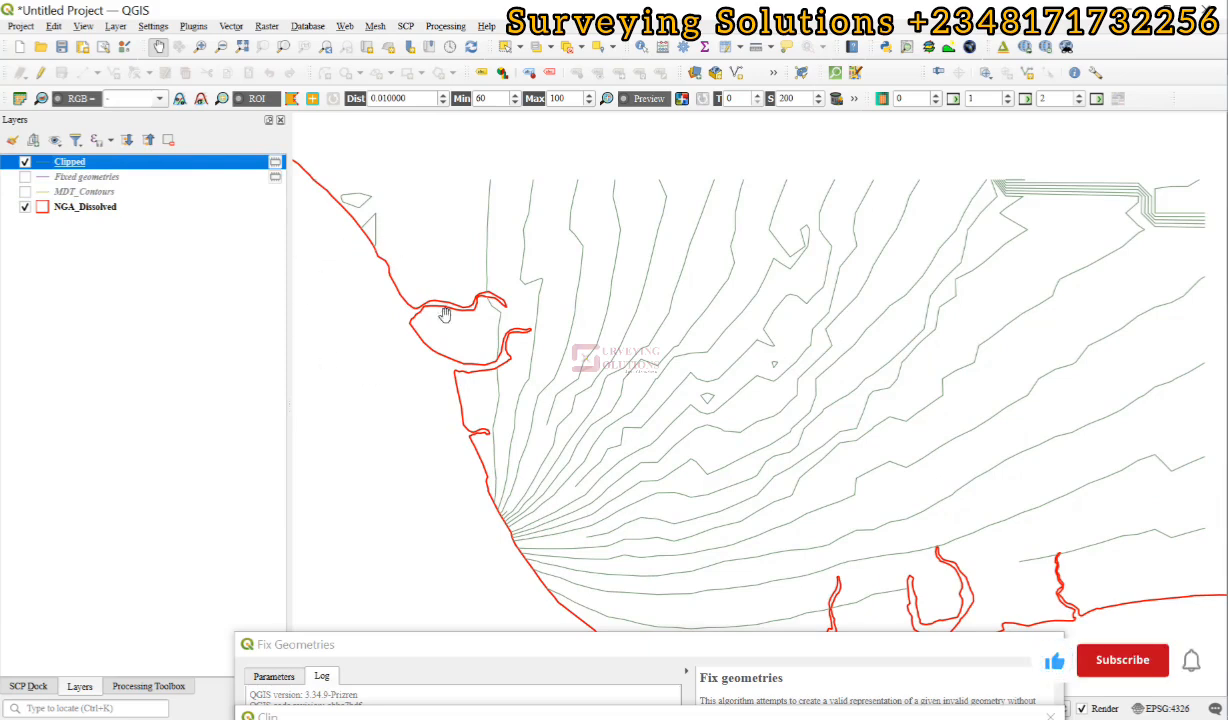
pyautogui.click(1141, 660)
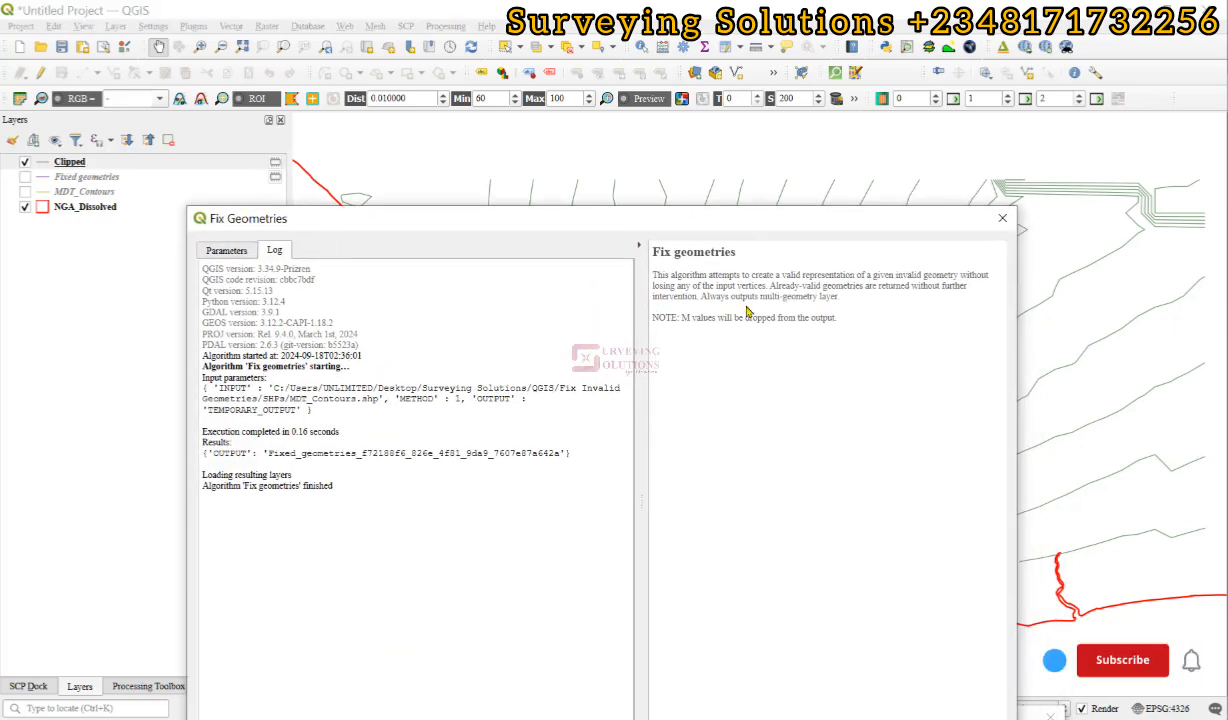
# Step: Review the Fix Geometries and Clip run logs, then minimise them to reveal the Clipped contours
pyautogui.click(1001, 218)
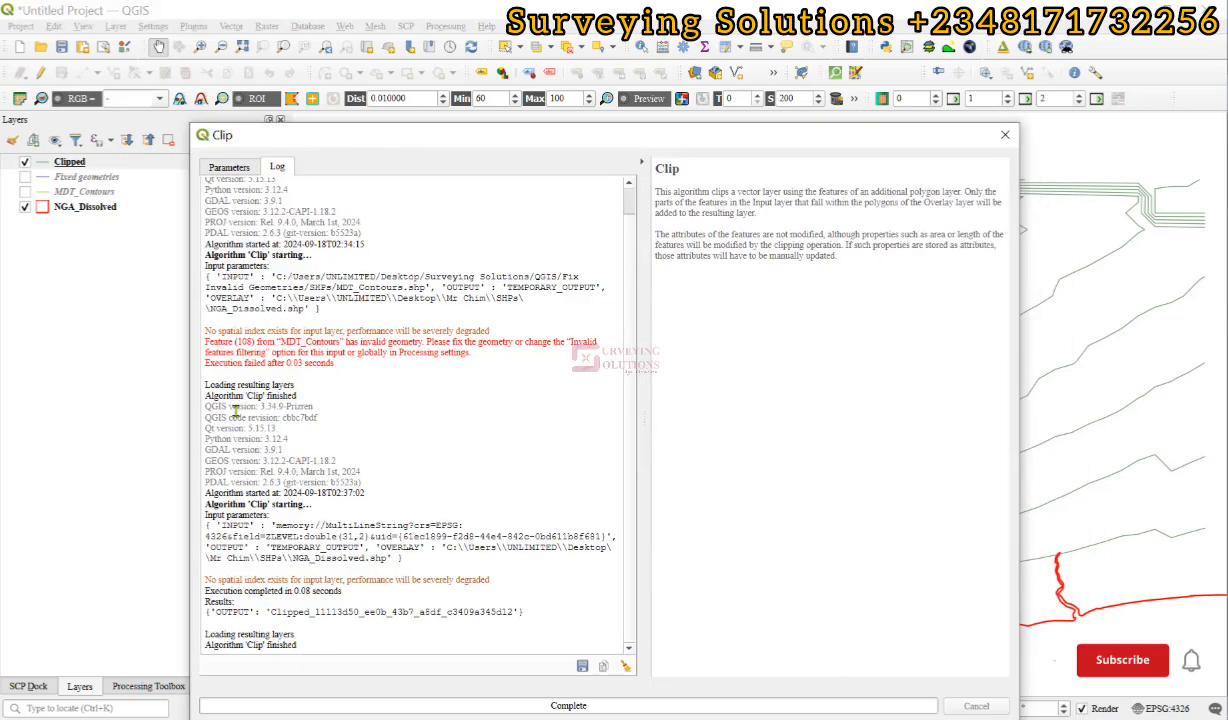
pyautogui.click(1122, 660)
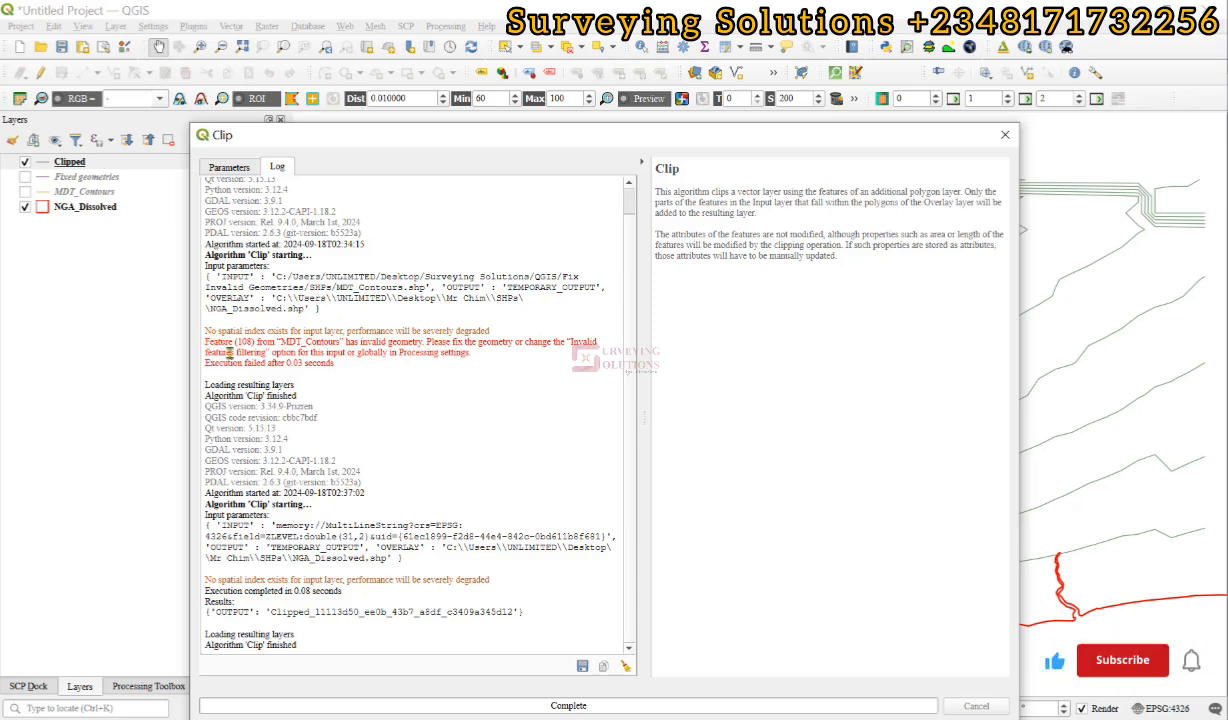
pyautogui.click(1122, 660)
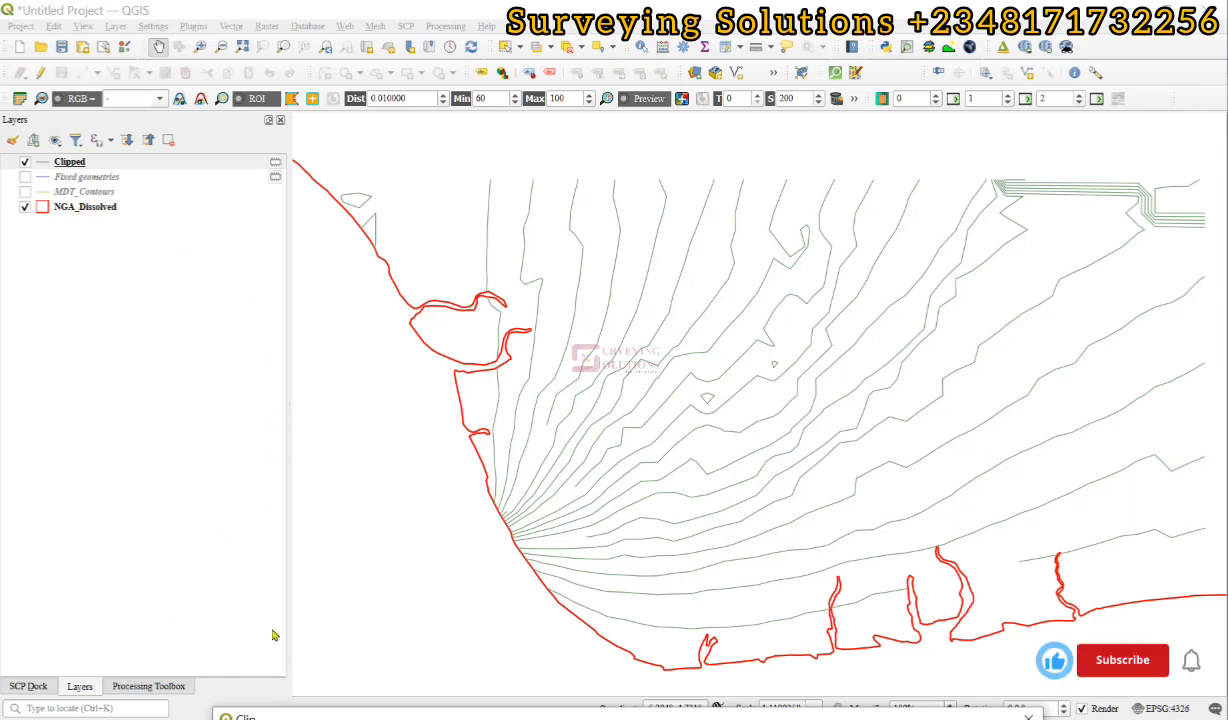
pyautogui.click(1122, 660)
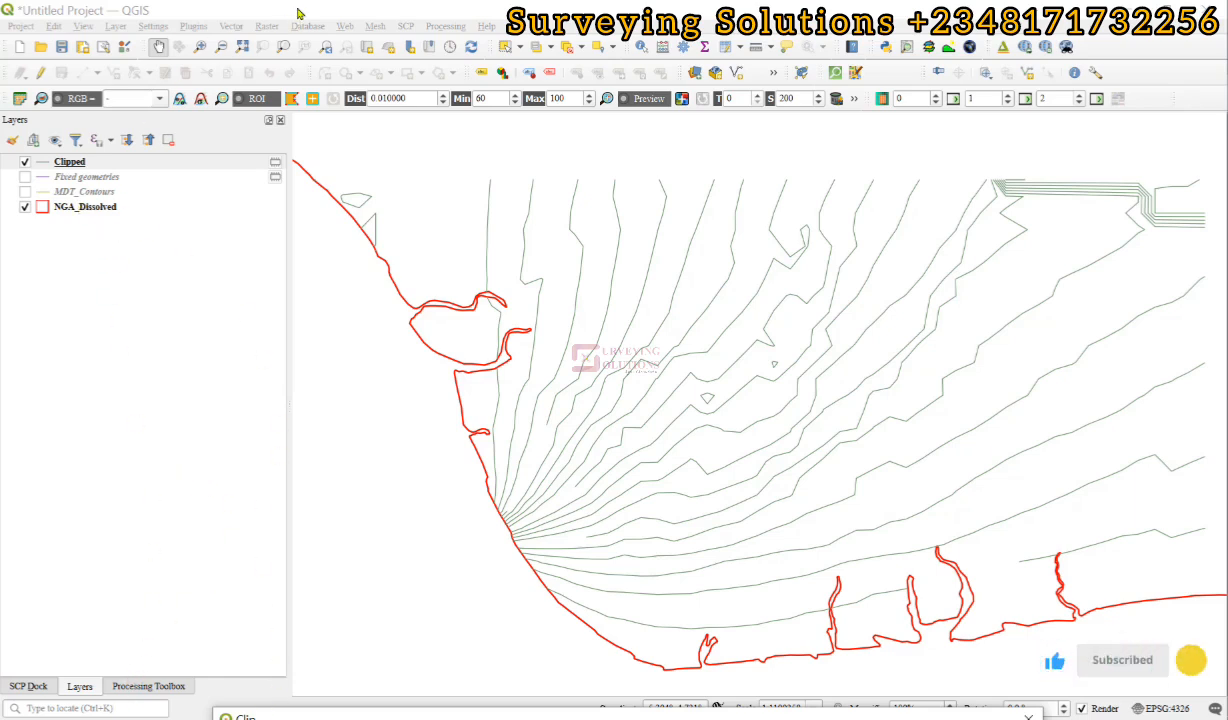
pyautogui.click(68, 161)
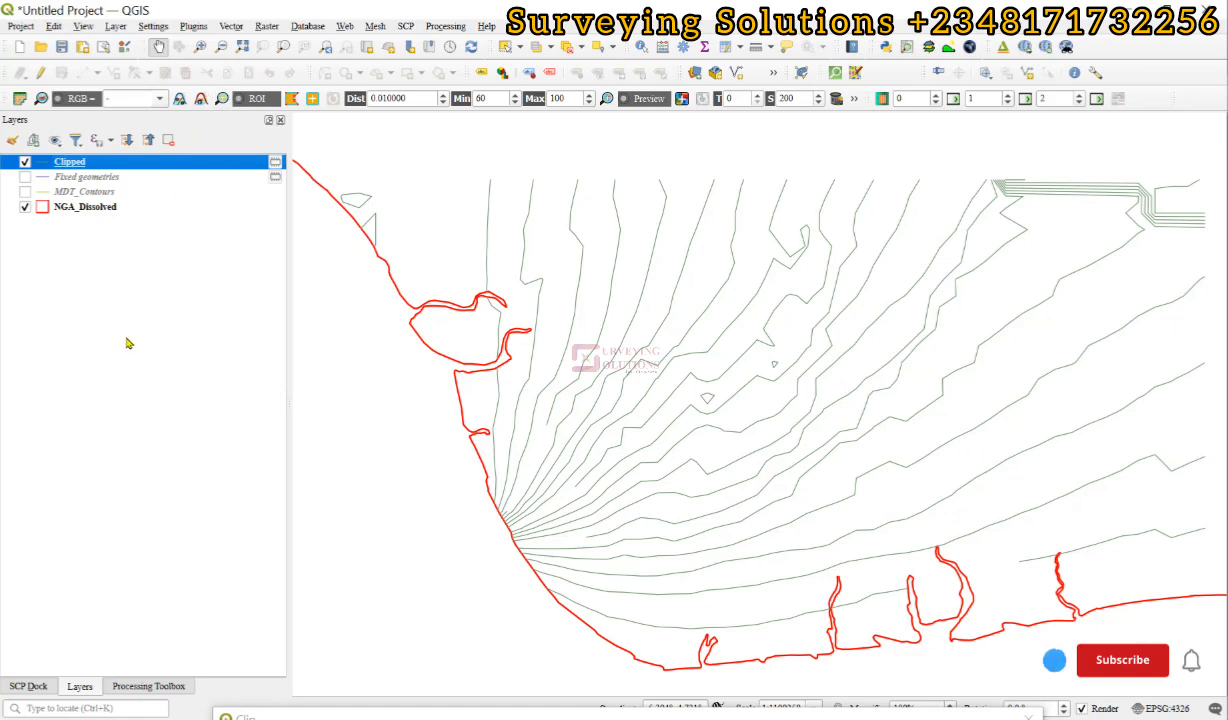
pyautogui.click(1131, 660)
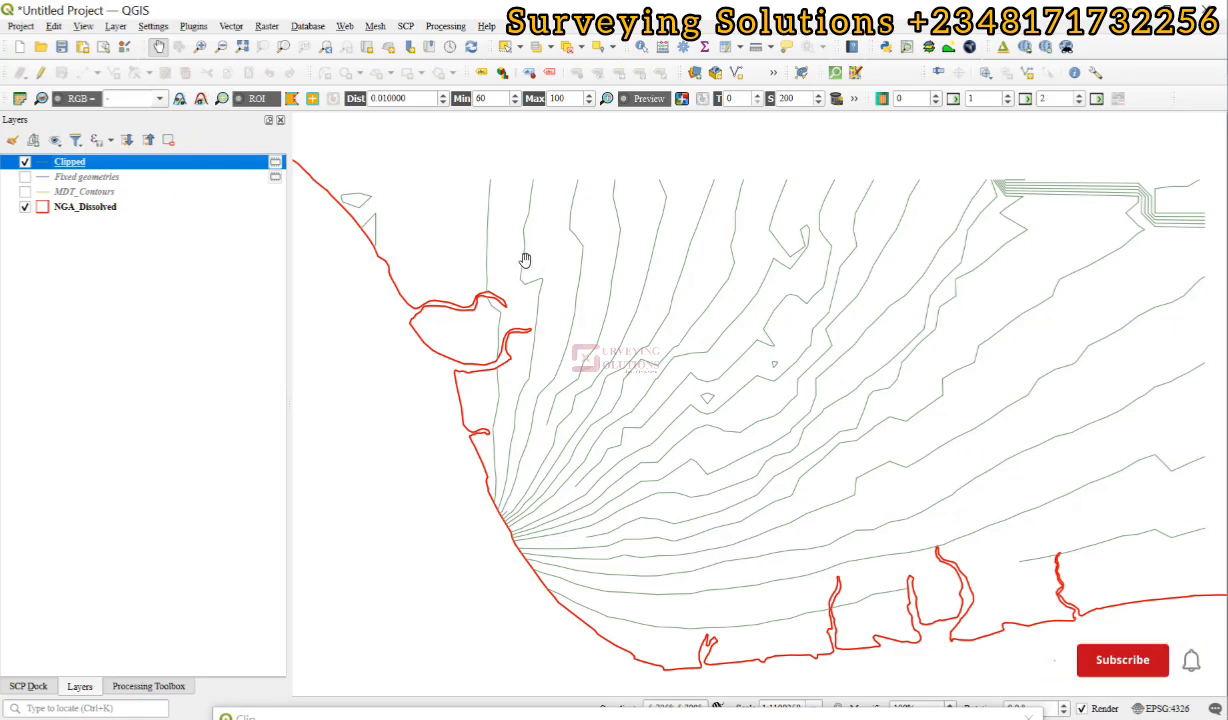
pyautogui.click(1123, 660)
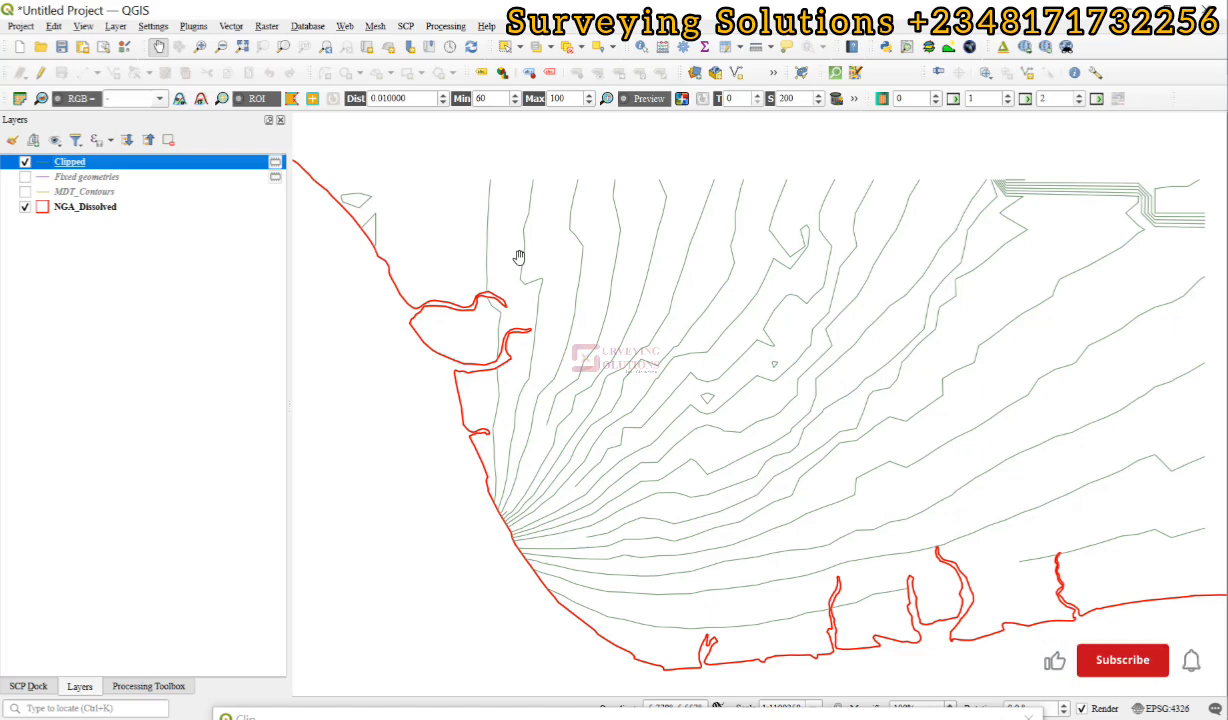
pyautogui.click(1129, 660)
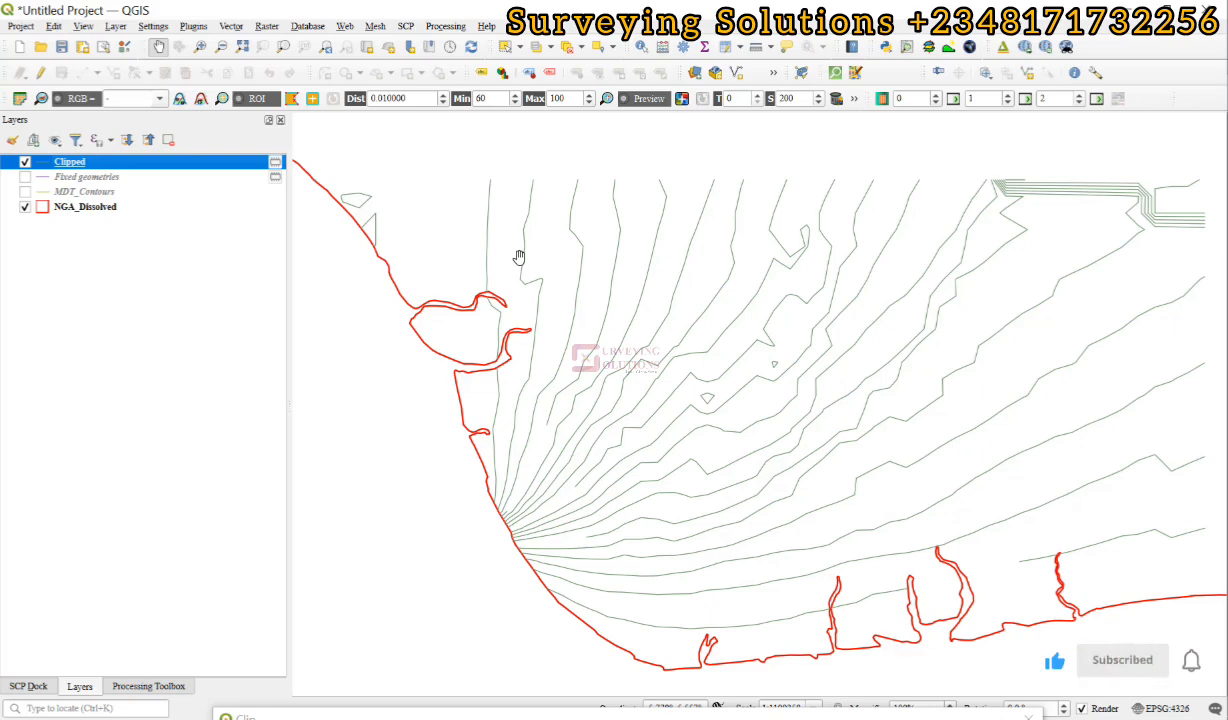